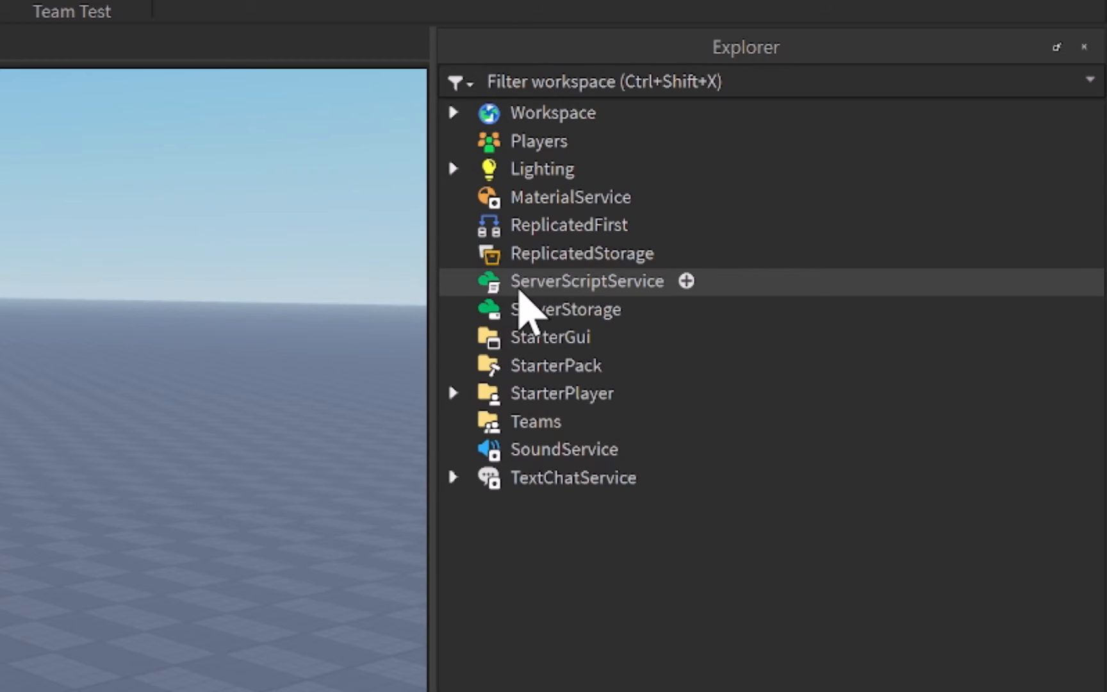
mouse_move(692, 314)
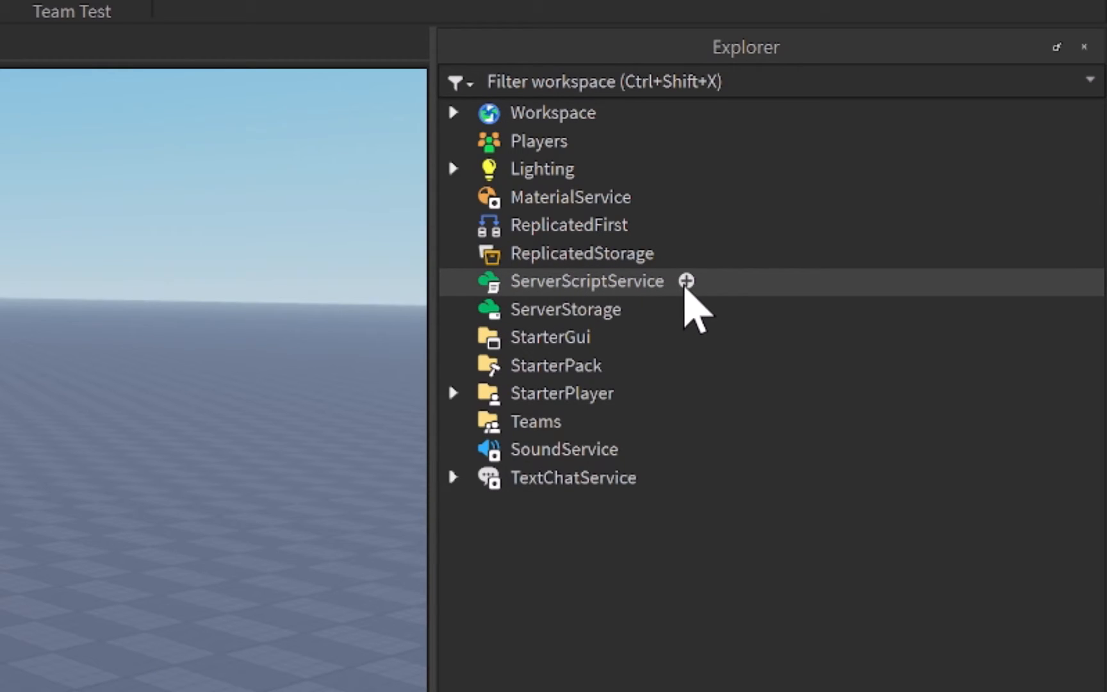
mouse_move(702, 310)
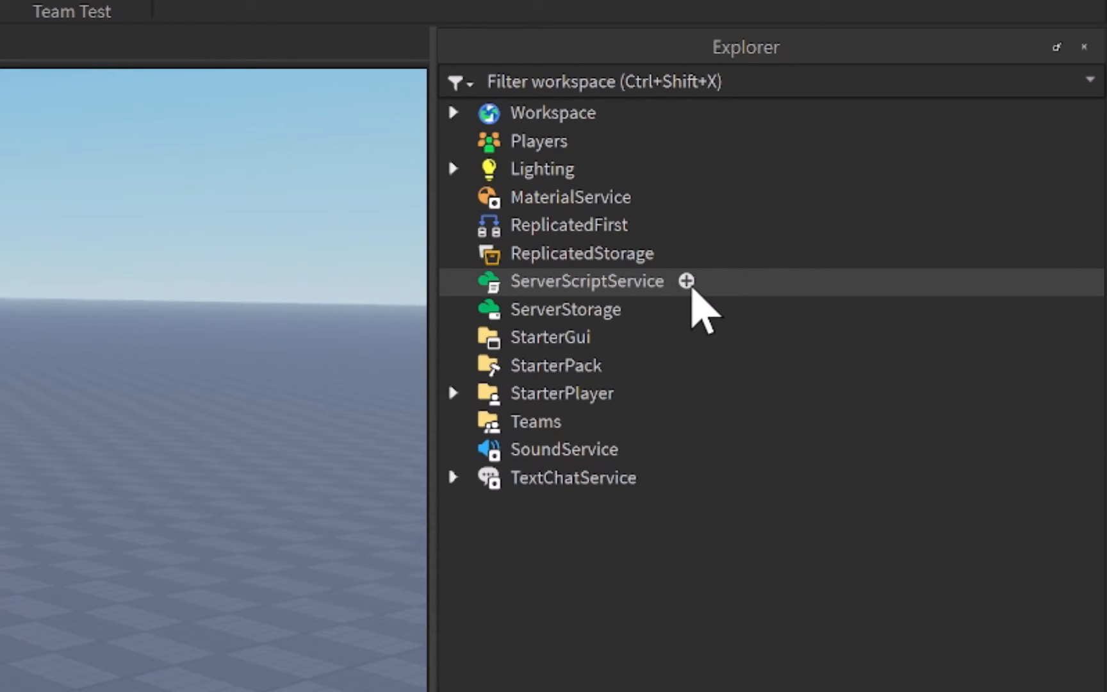
Insert a Script under ServerScriptService, name it 'Ban System' and open it in the editor.
left_click(685, 281)
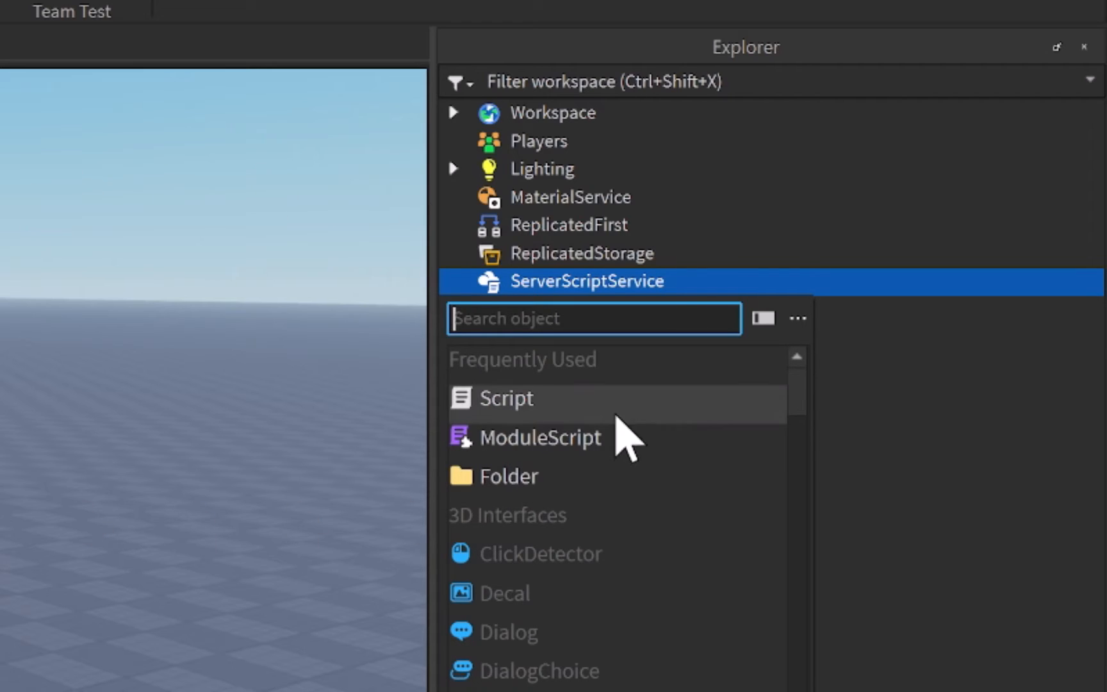
left_click(506, 398)
type("B")
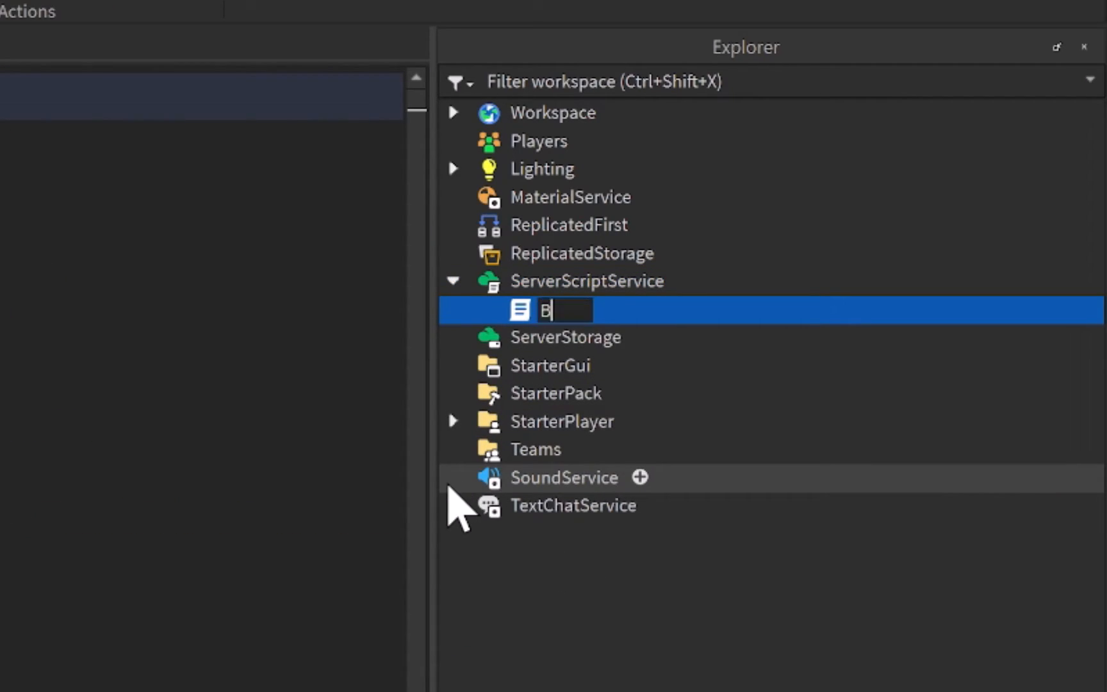
type("an System")
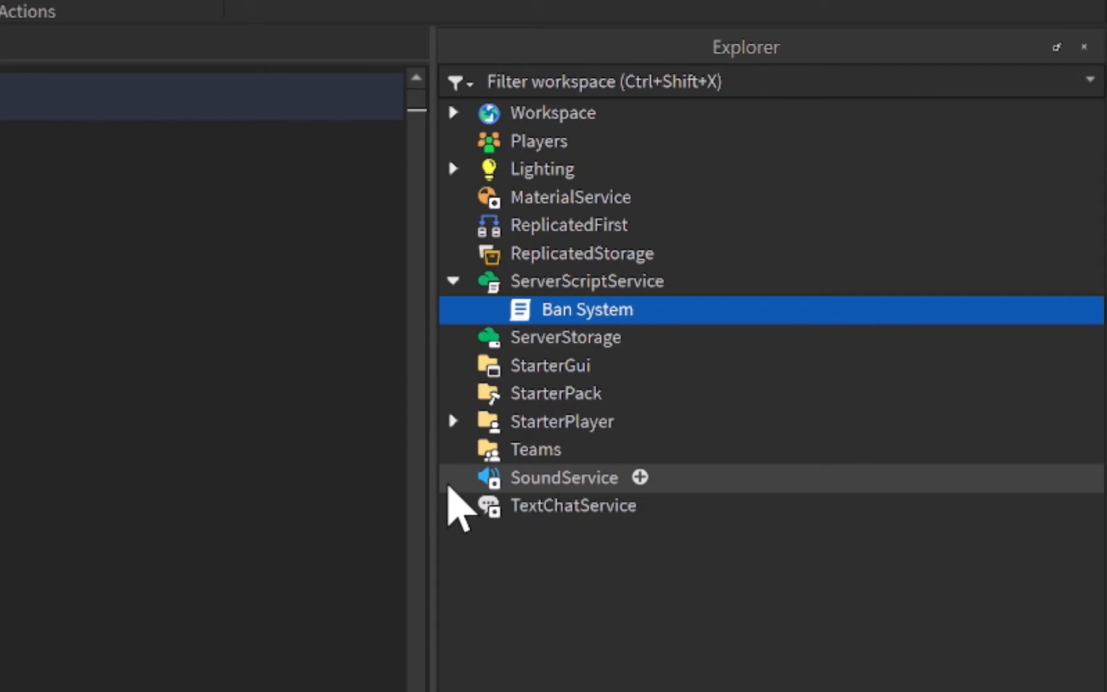
mouse_move(557, 331)
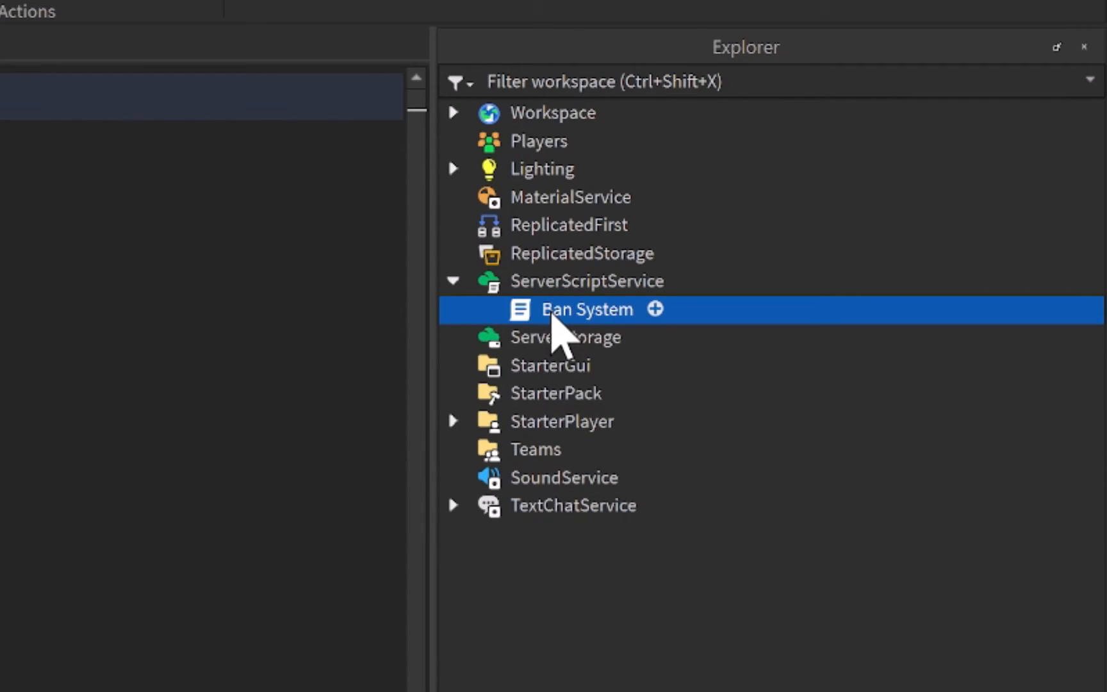
double_click(585, 309)
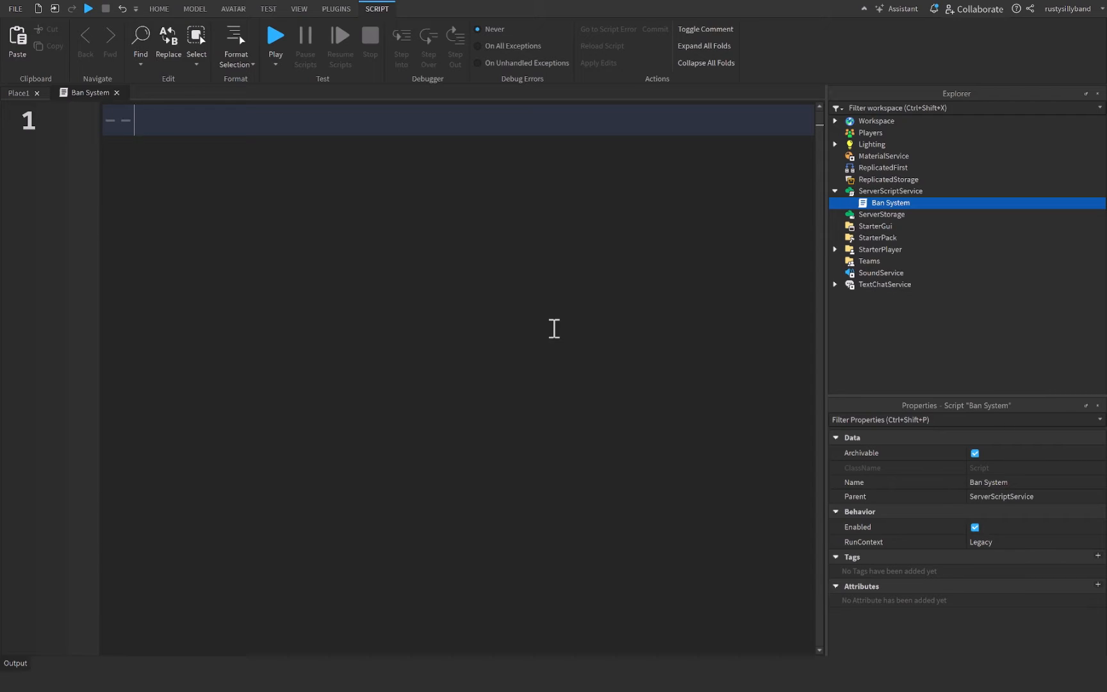
Write the --{{ SERVICES }}-- header and begin local Players = game:GetService("Players").
type("--{{ SERVICES }}--")
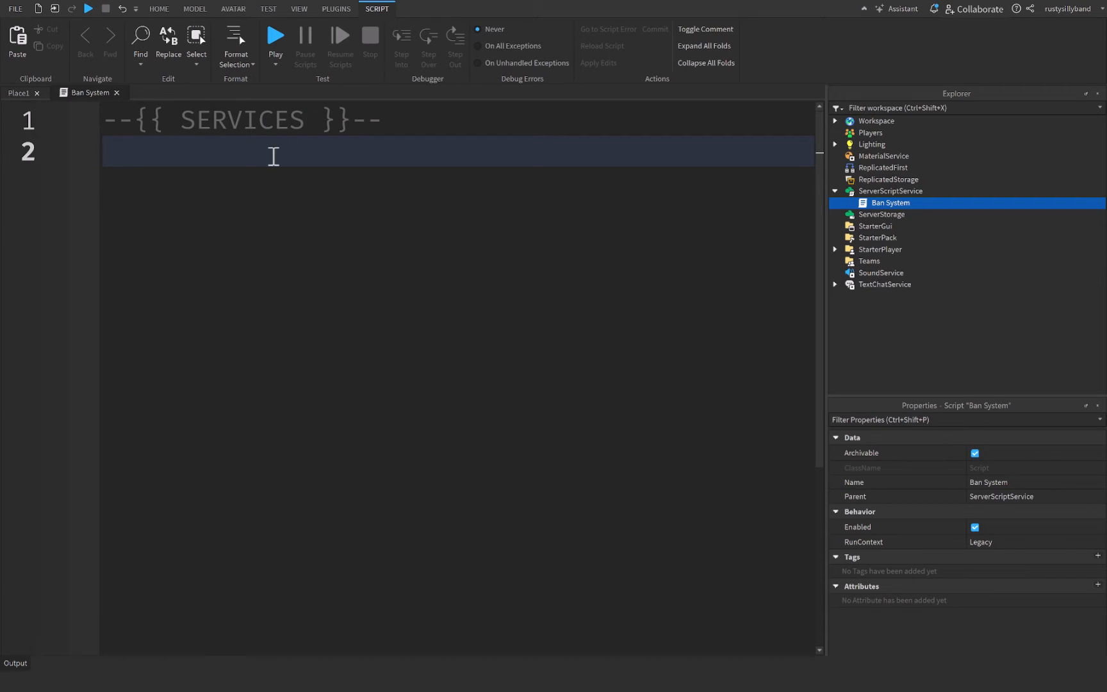
mouse_move(331, 215)
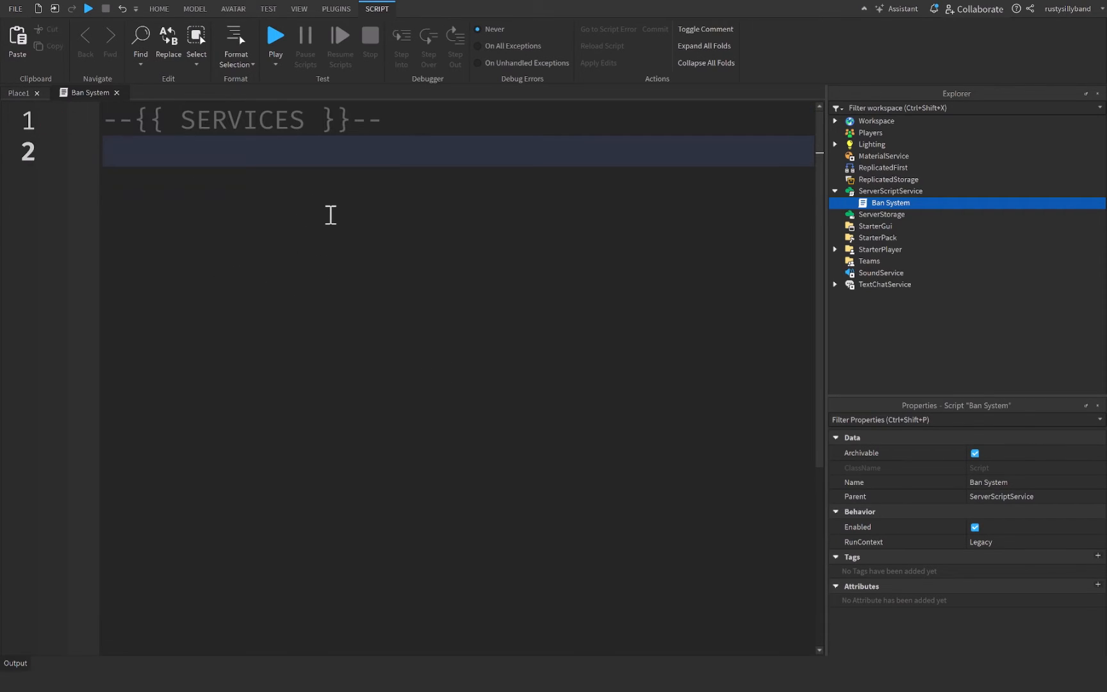
mouse_move(385, 285)
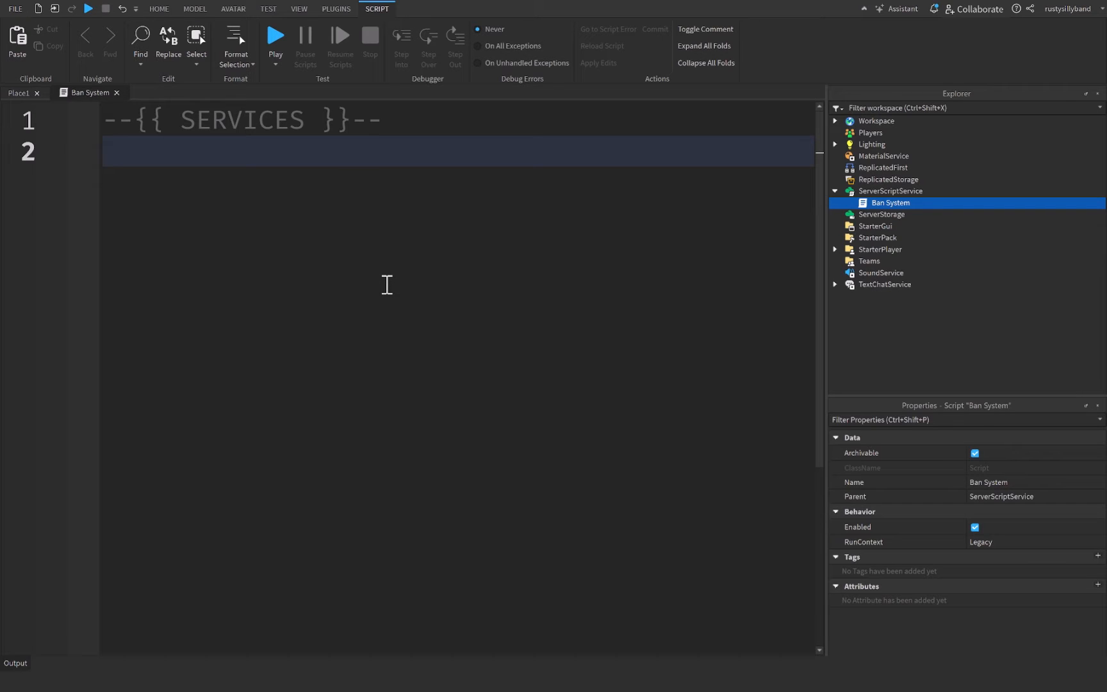
type("local P")
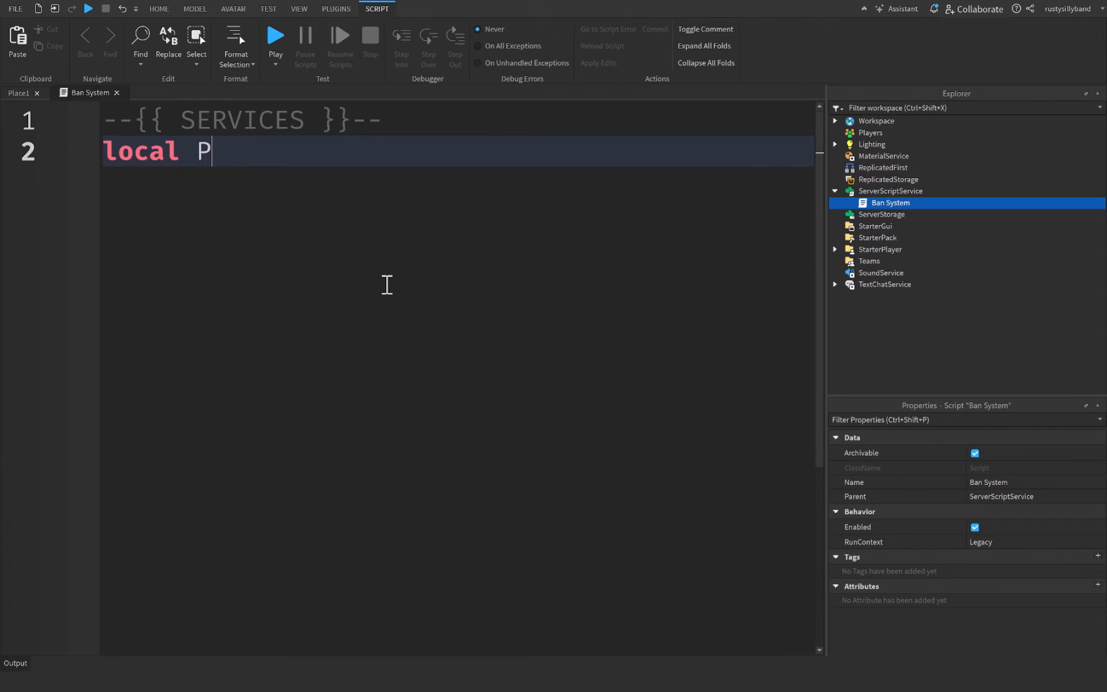
type("layers = ga")
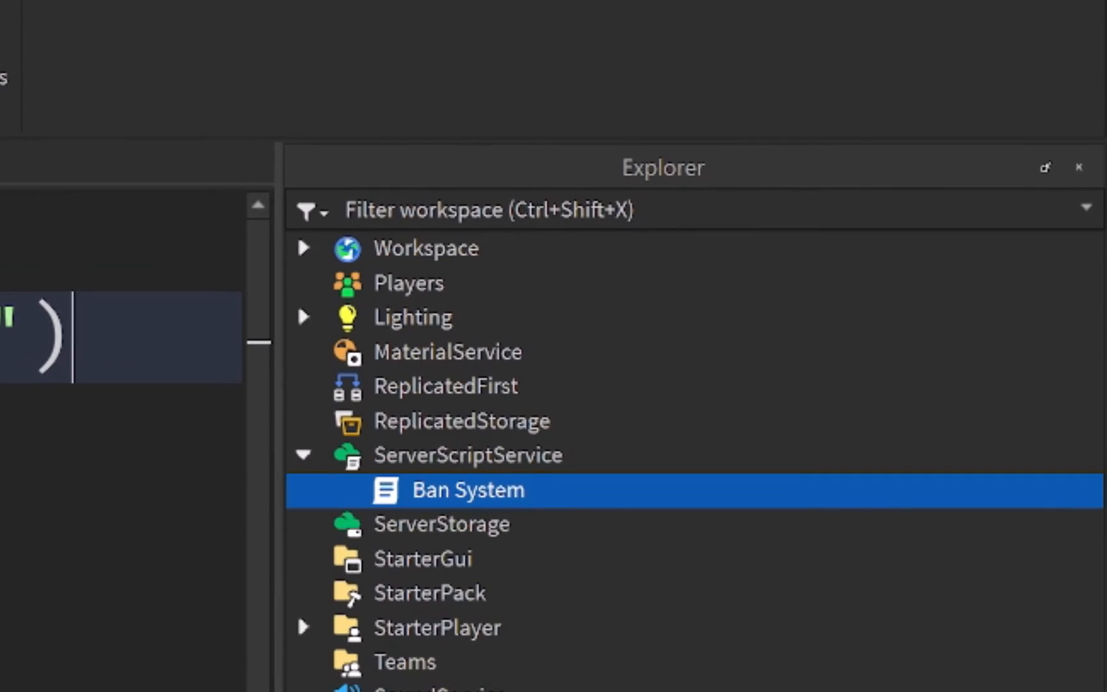
Run a play test and inspect the joined player's entry under the Players service.
left_click(408, 282)
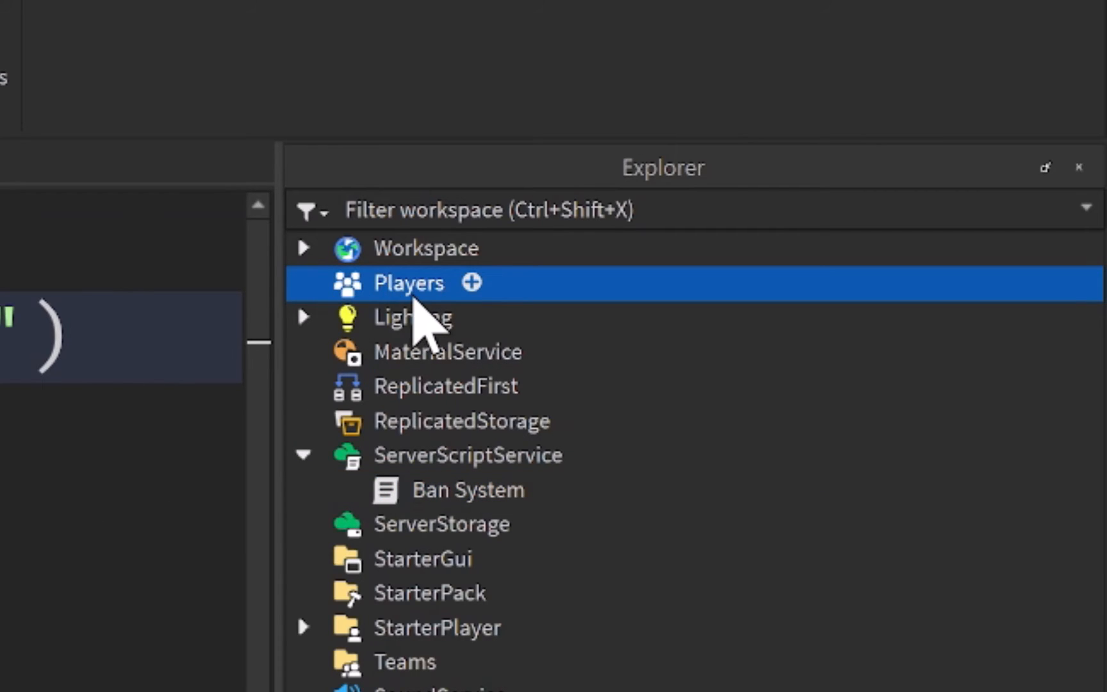
mouse_move(416, 332)
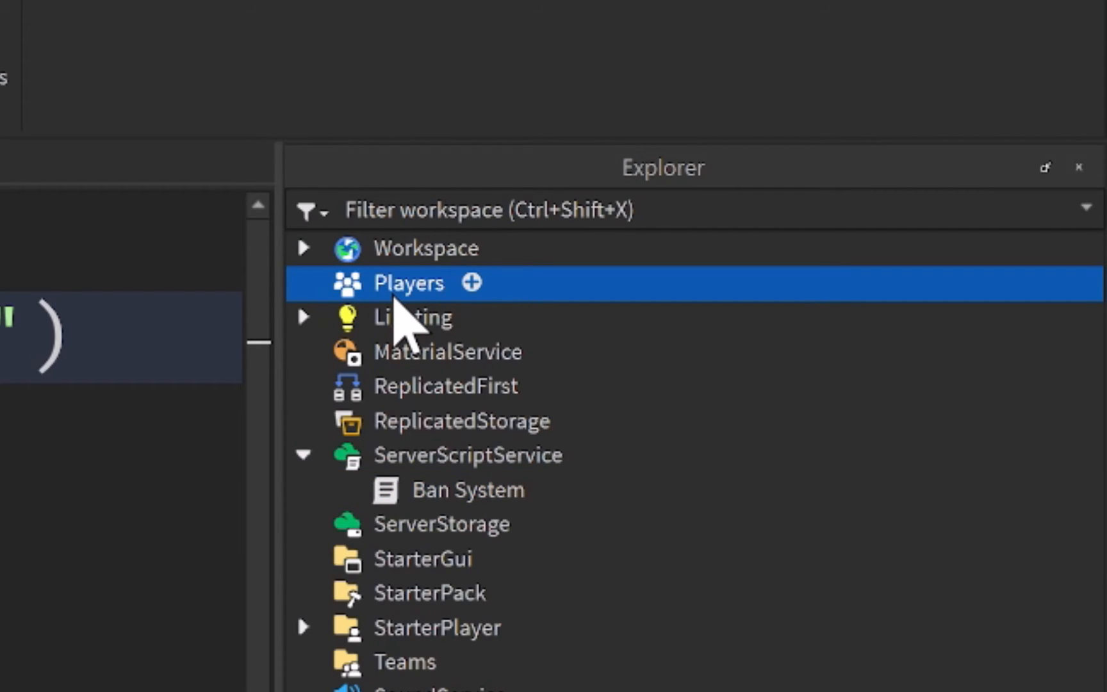
mouse_move(453, 324)
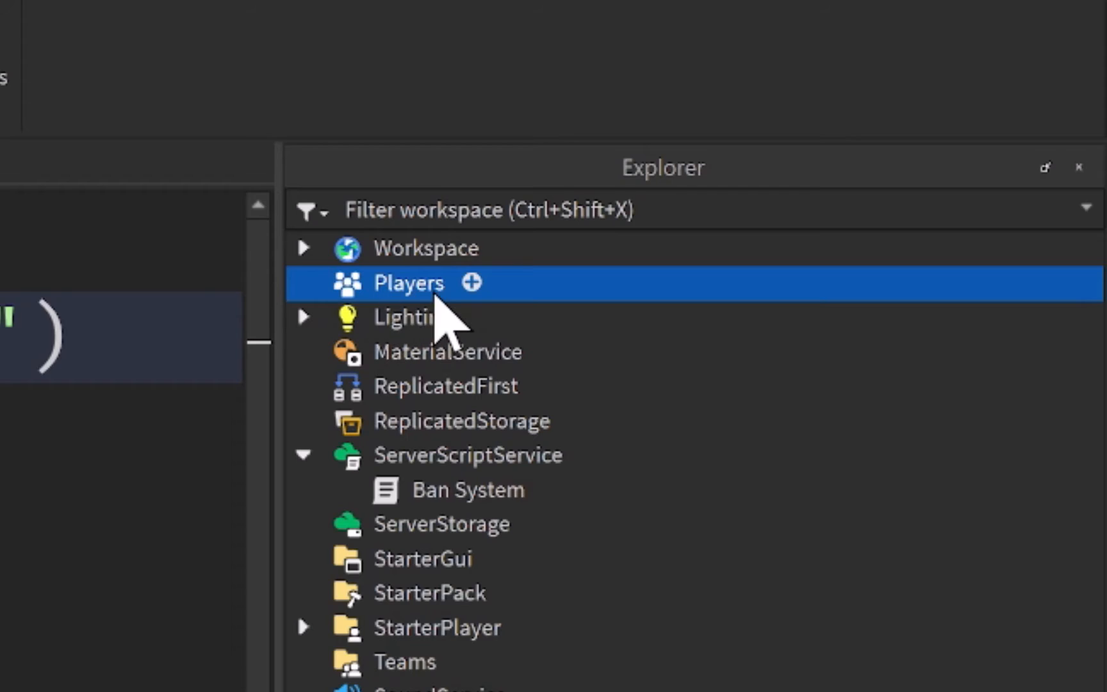
mouse_move(434, 324)
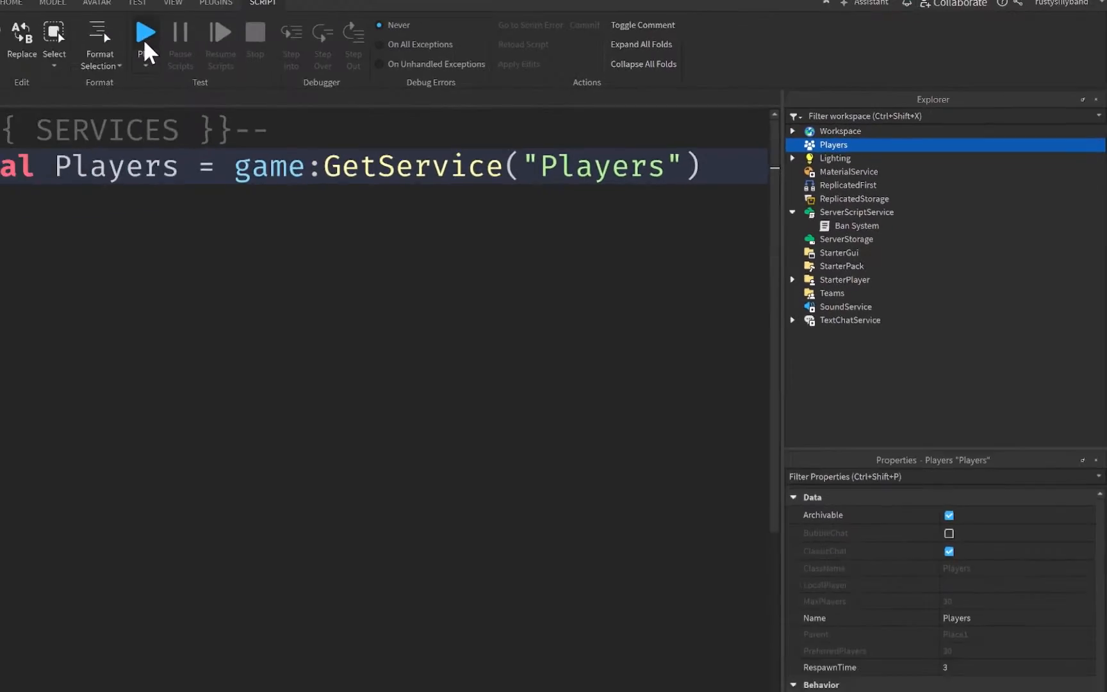
left_click(146, 32)
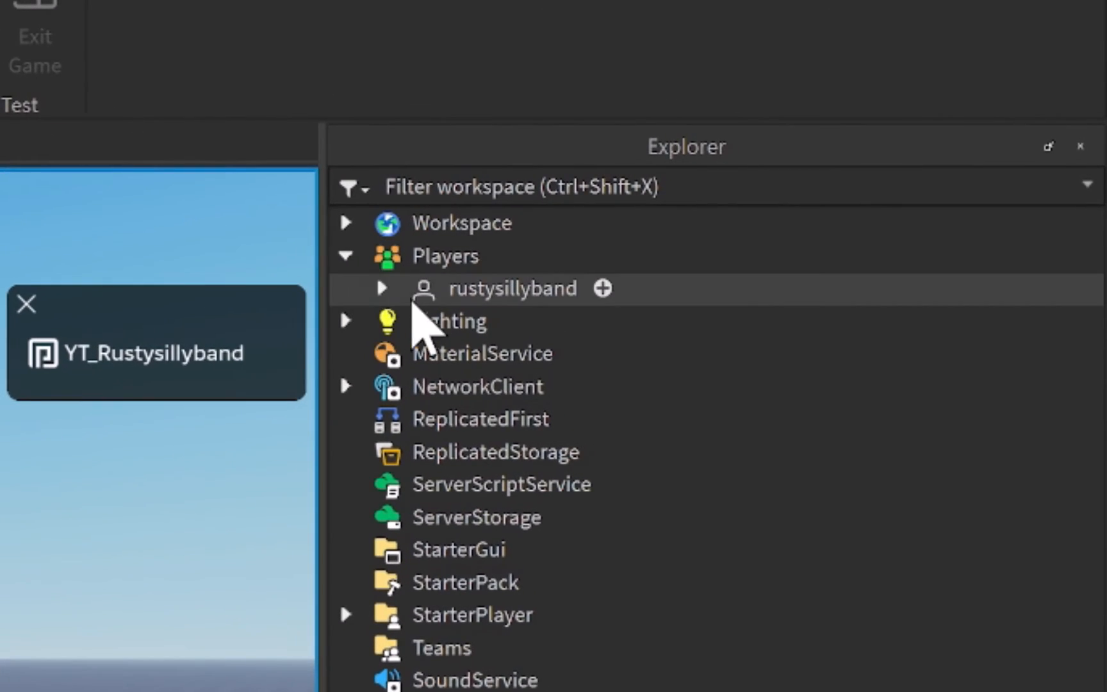
mouse_move(397, 233)
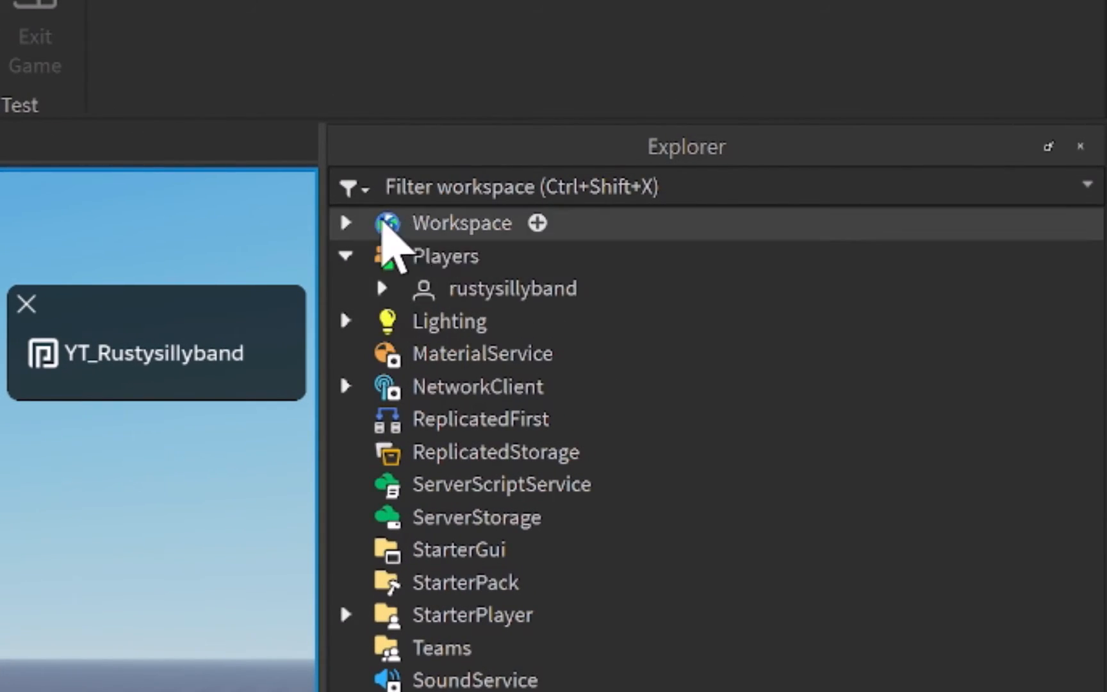
left_click(381, 287)
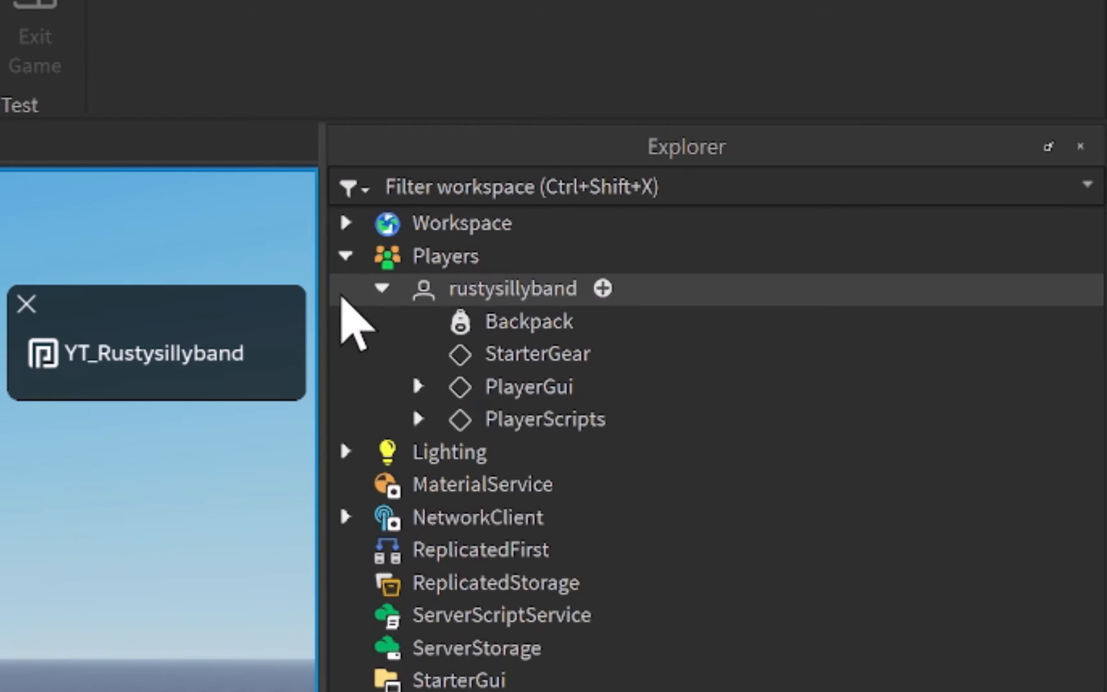
left_click(382, 288)
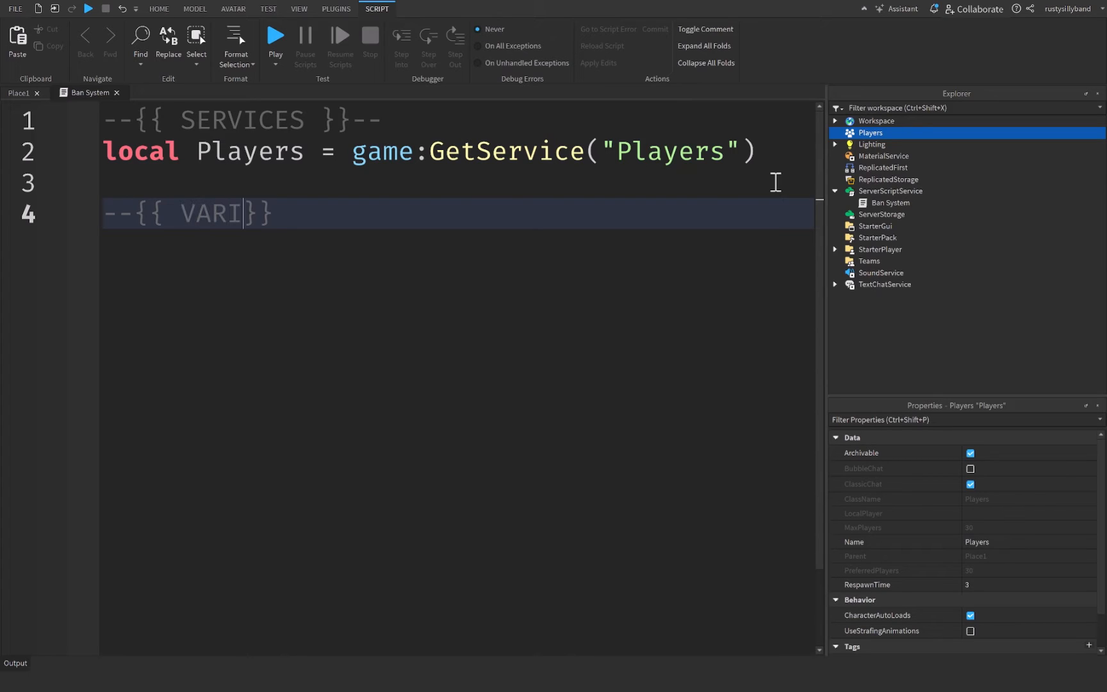
Write the --{{ VARIABLES }}-- header and an empty local bannedPlayers = {} table opened across lines.
type("ABLES }}--")
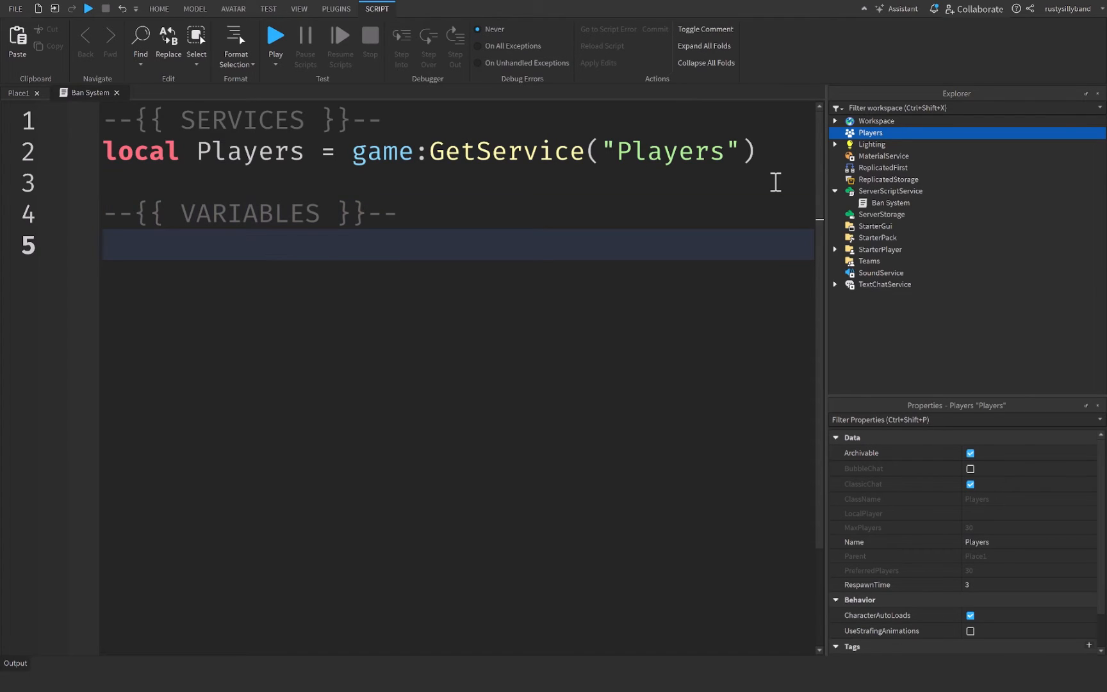
type("local")
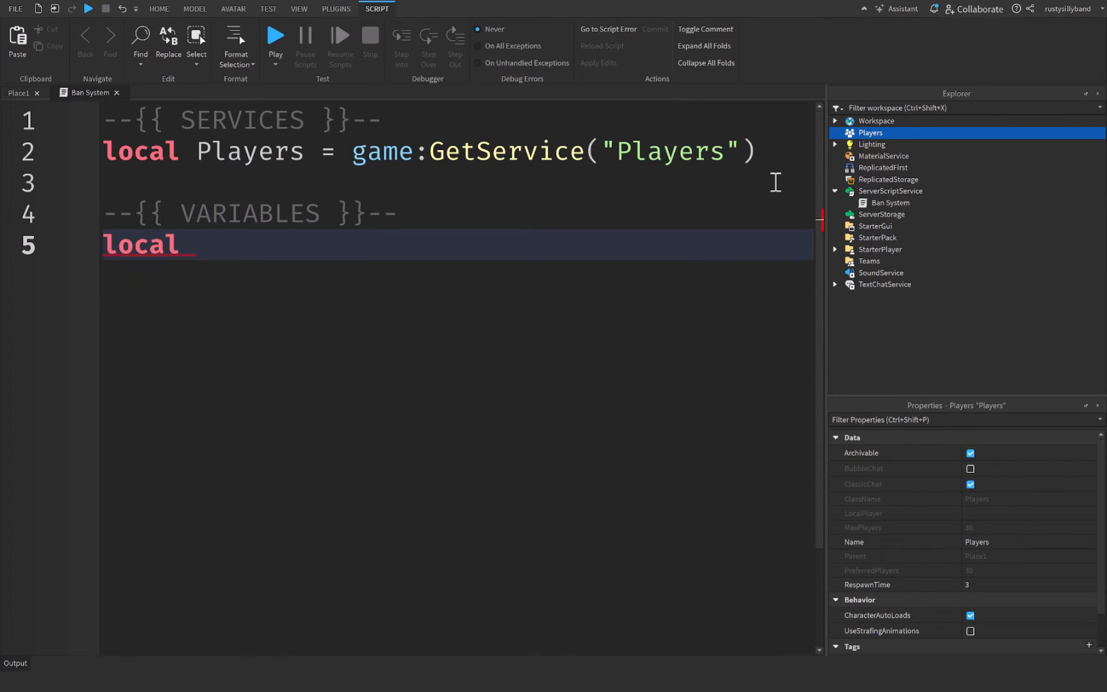
type("bannedPla")
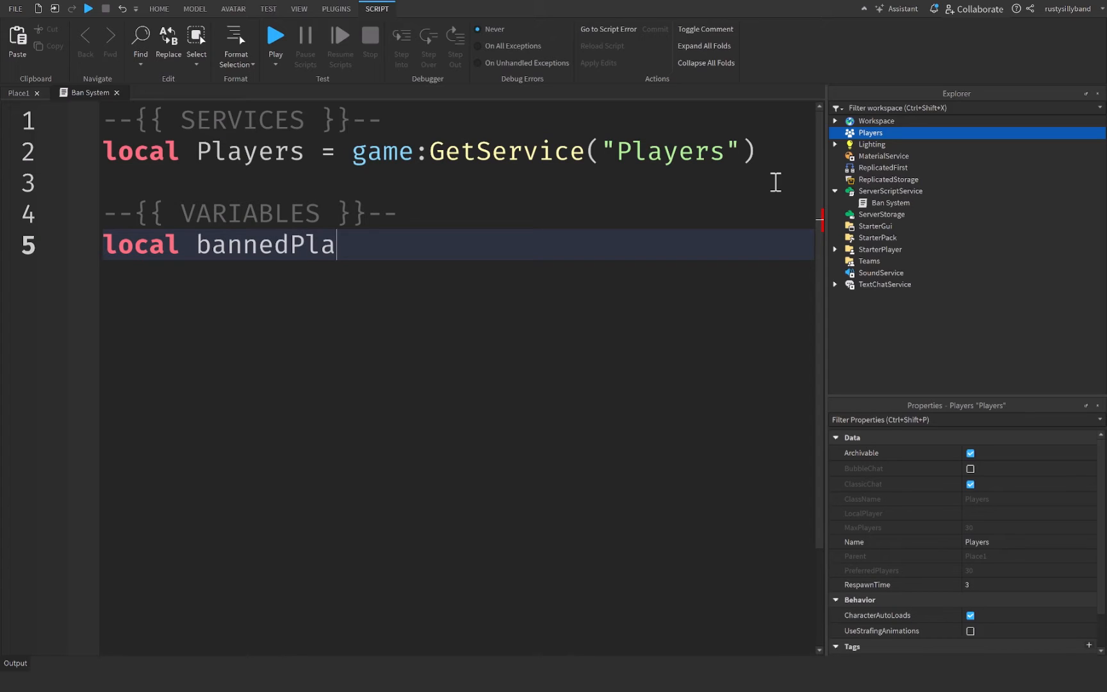
type("yers = {}")
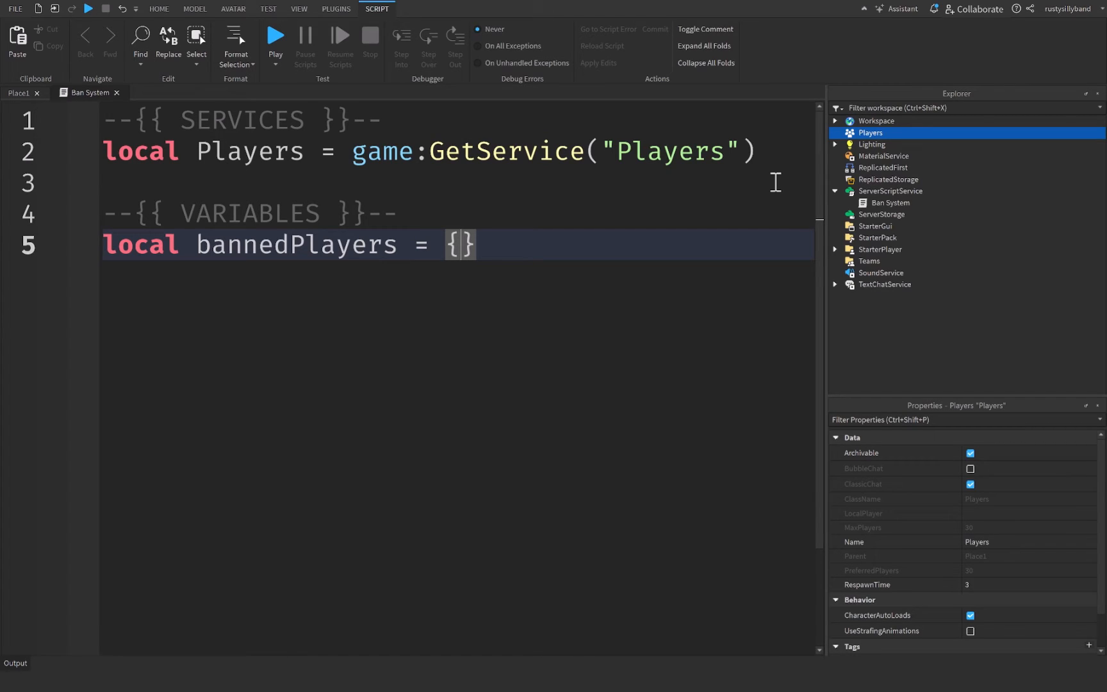
key("Enter")
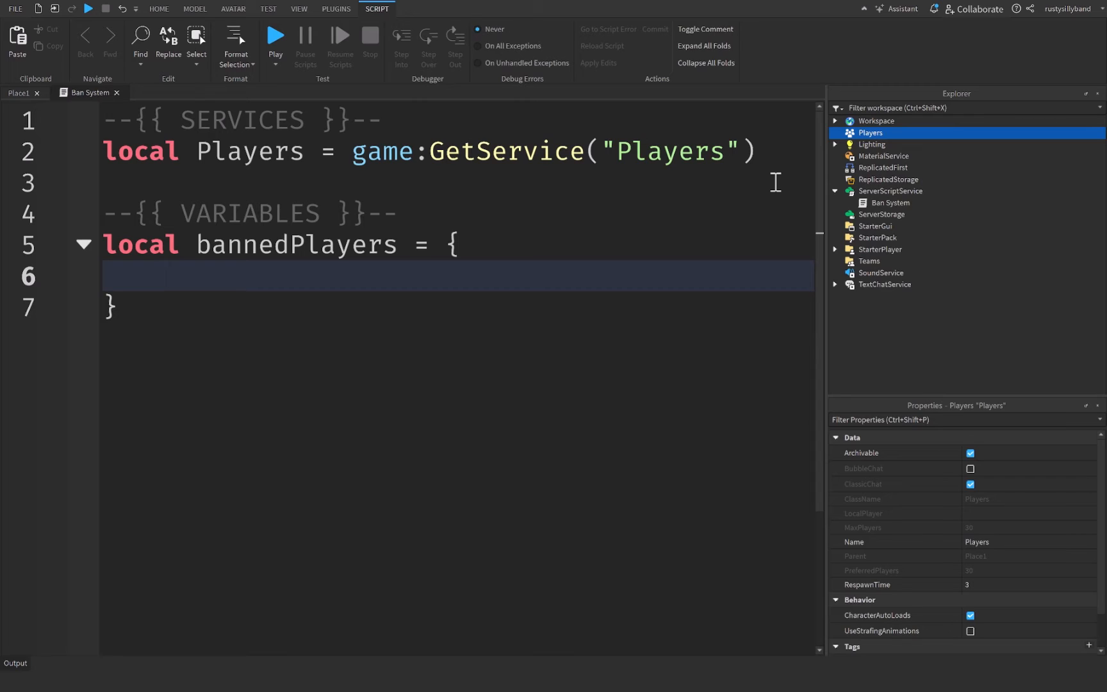
Add the entry ["BannedUserName1"] = true to the bannedPlayers table.
type("[\"")
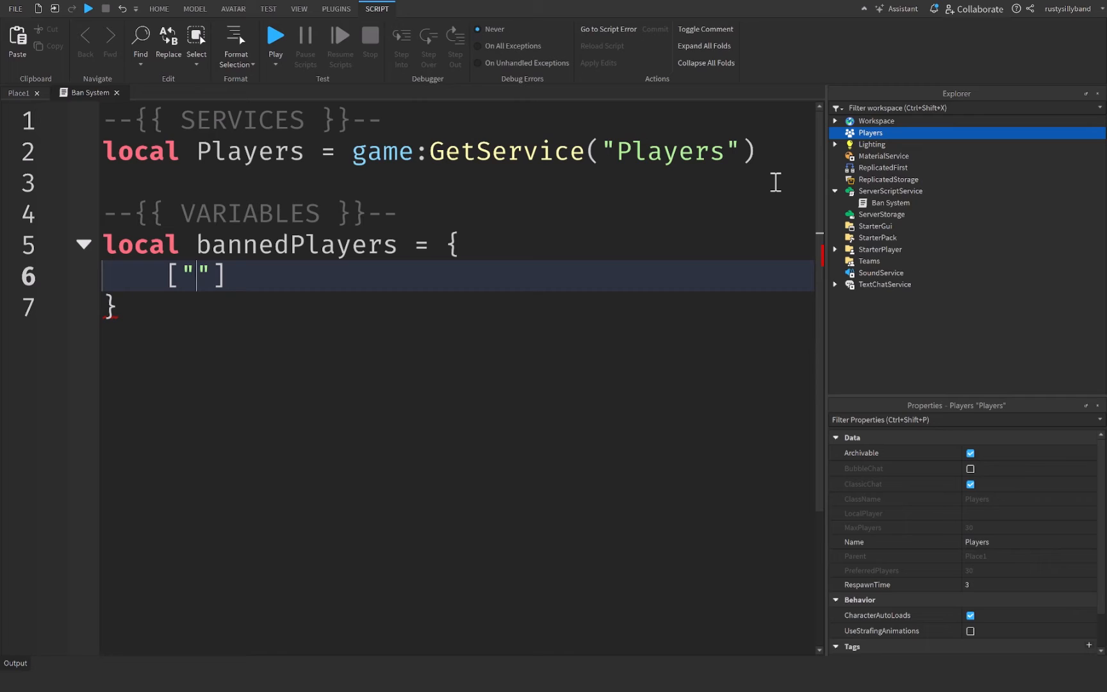
type("BannedUserN")
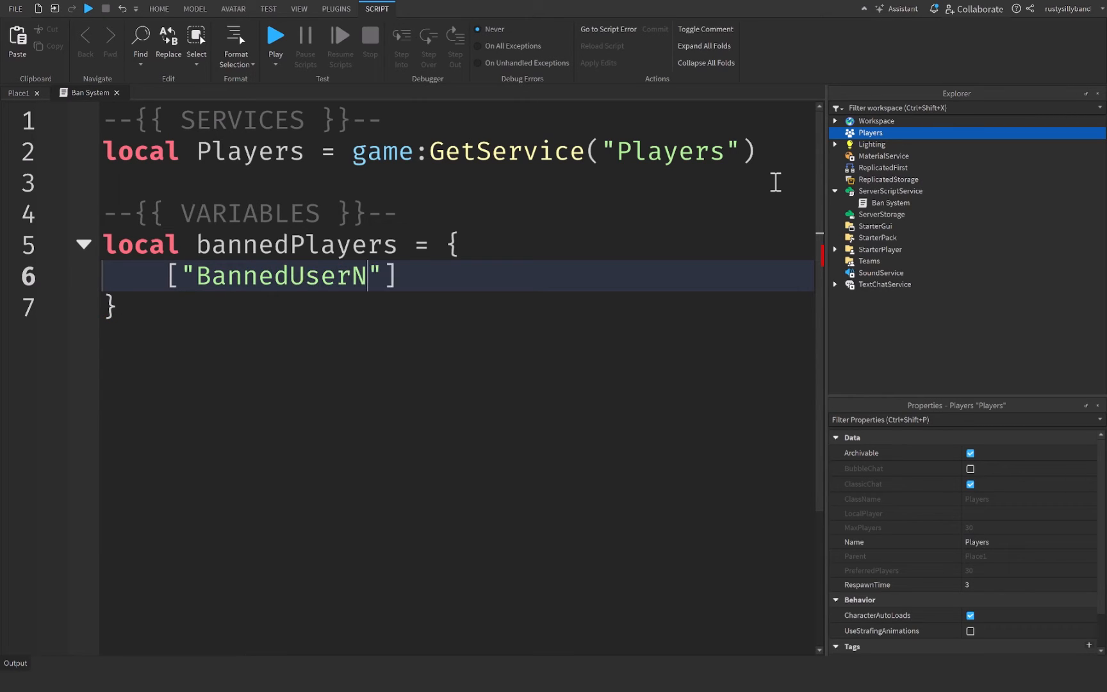
type("ame1")
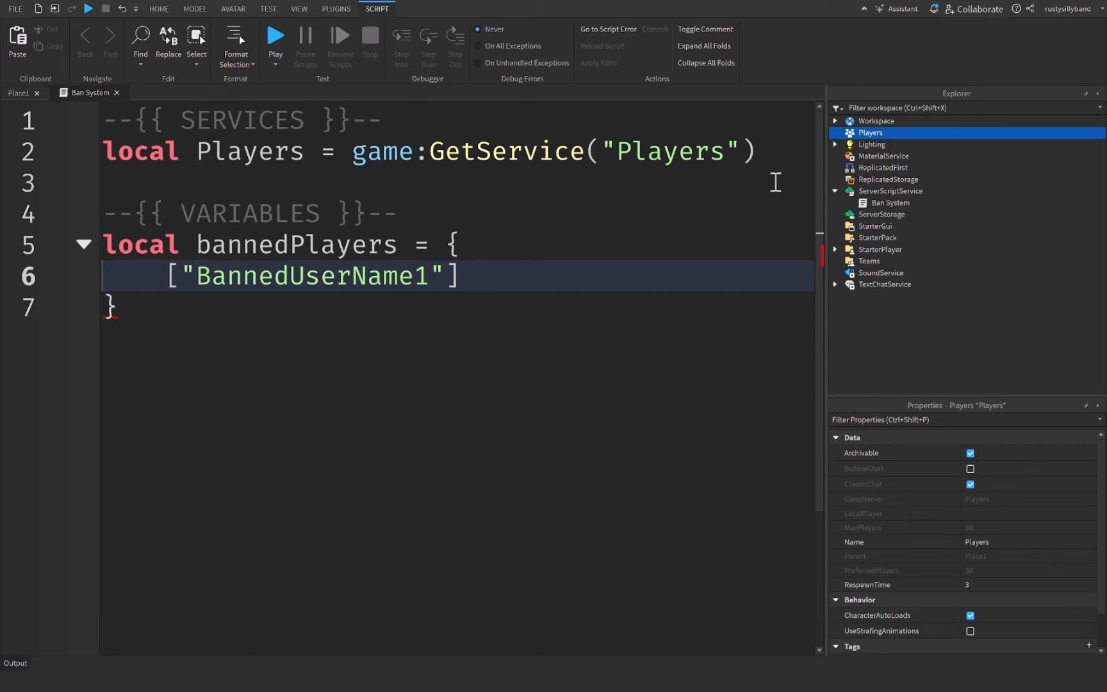
type("= true")
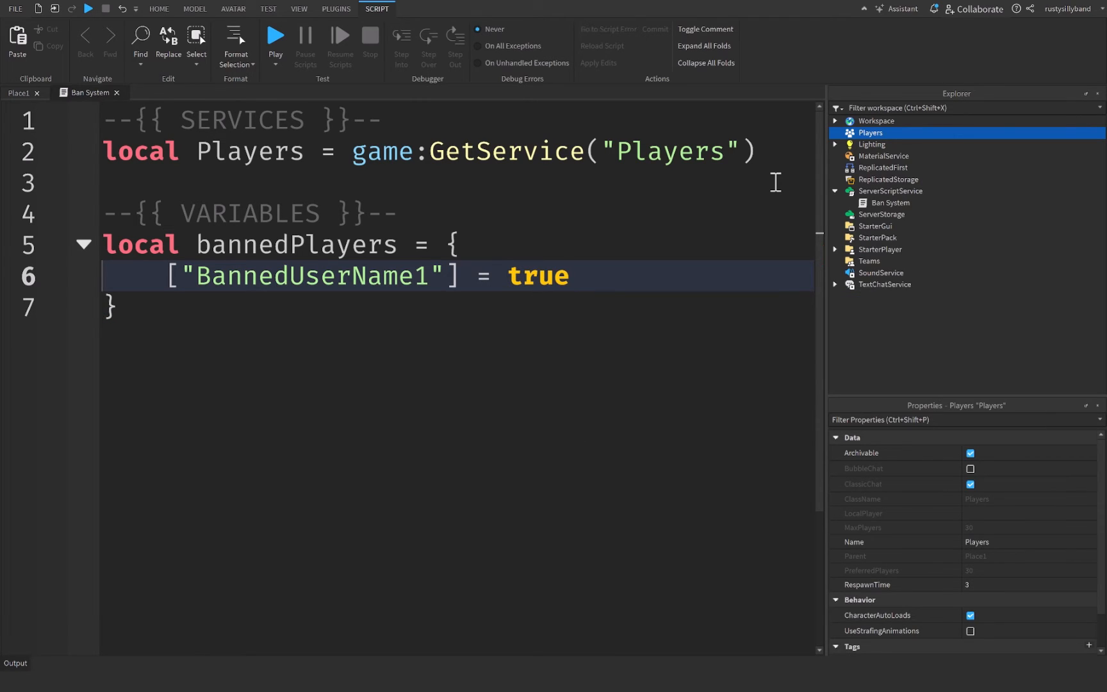
type(",")
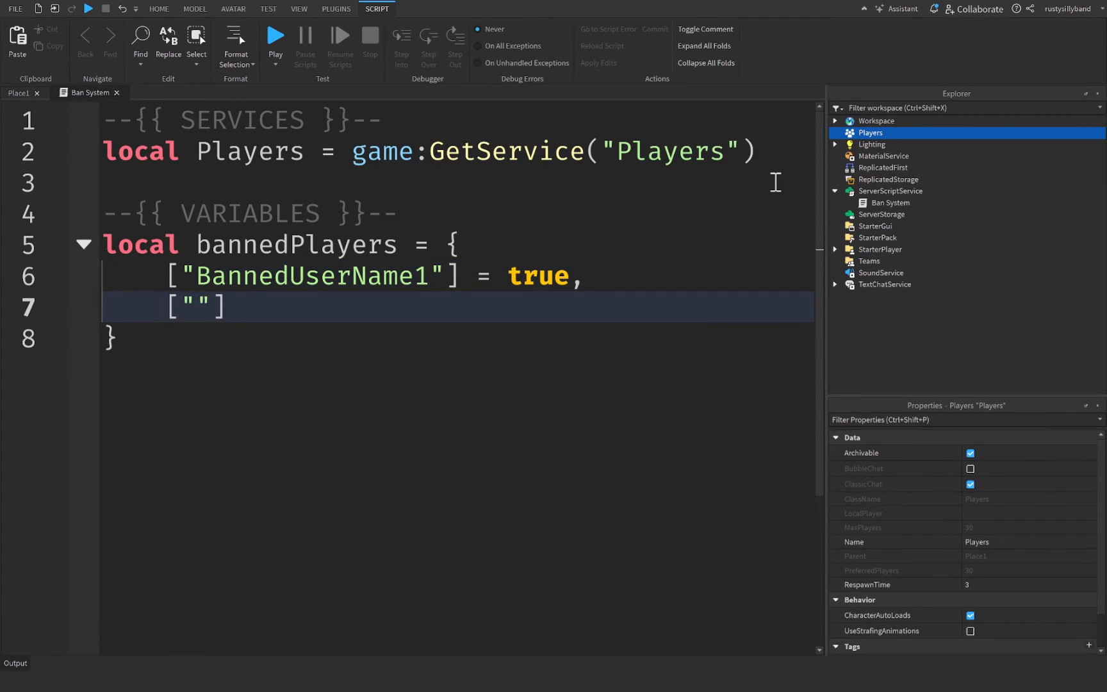
Add ["rustysillyband"] = true as a second entry and move below the table.
type("rustysi")
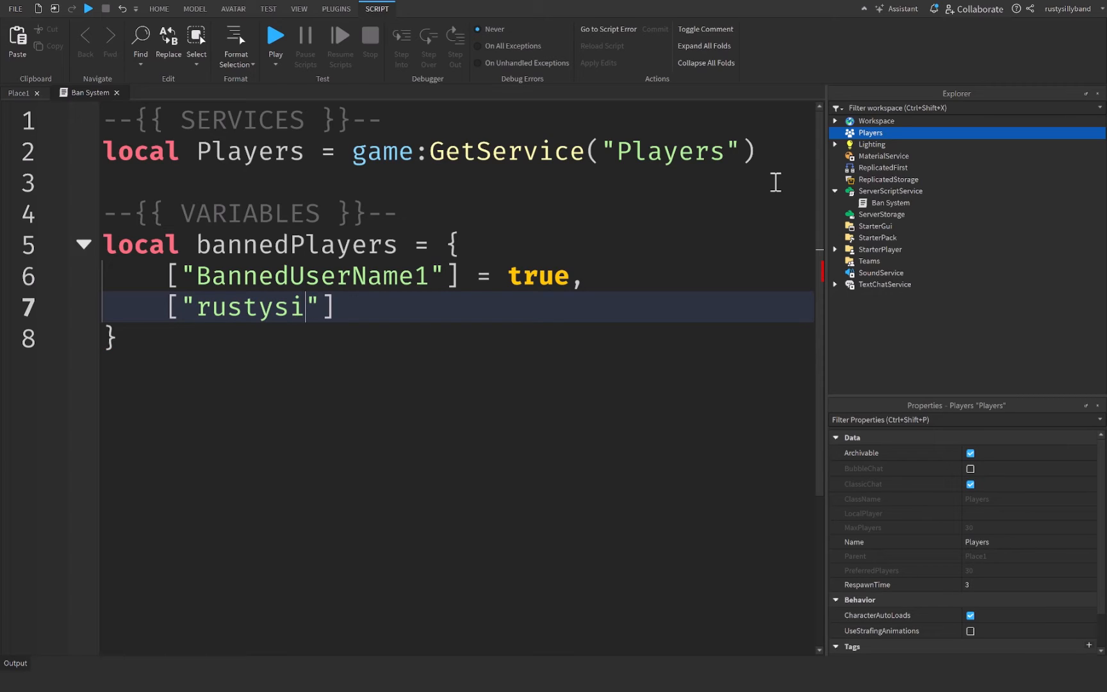
type("llyband\"] = t")
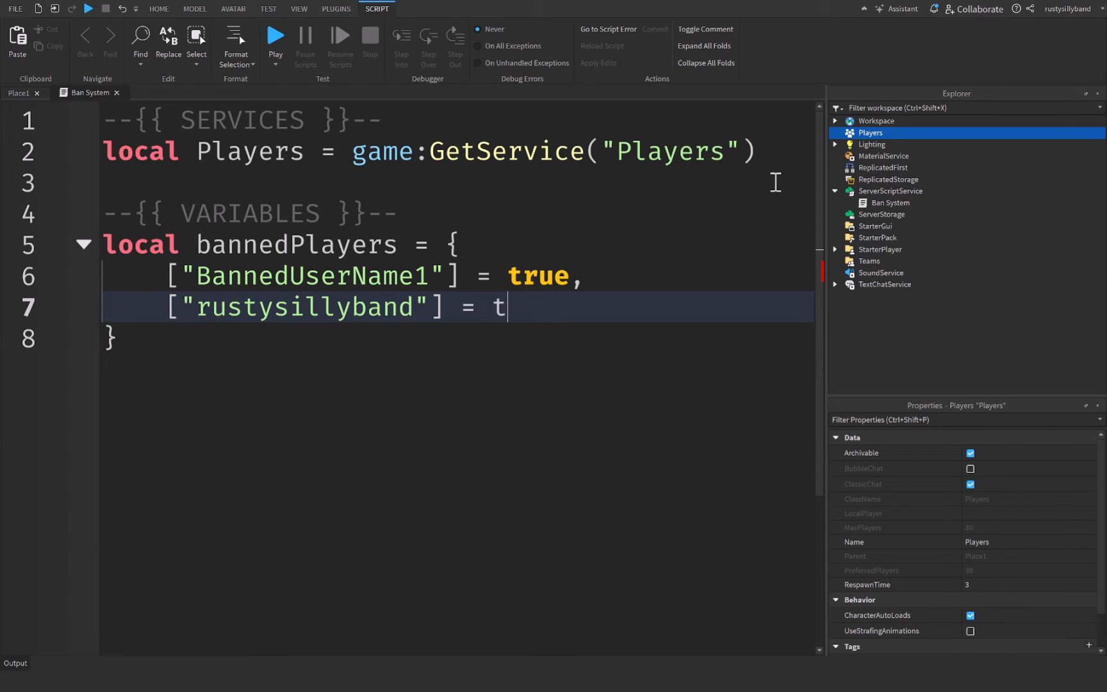
type("rue")
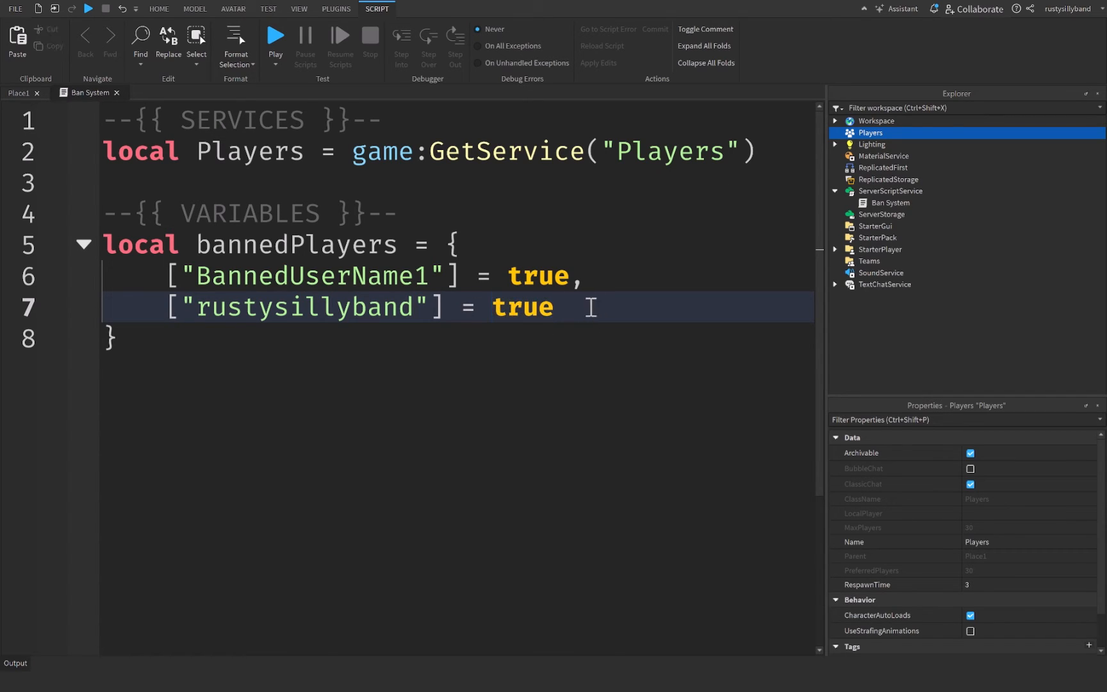
type("false")
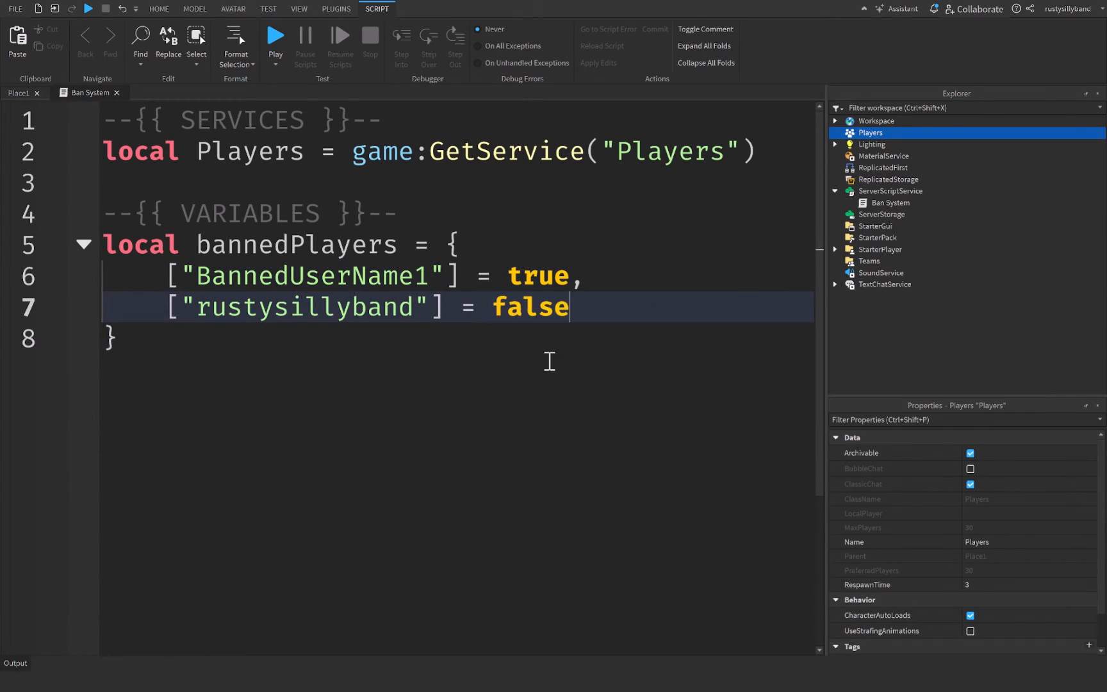
type("true")
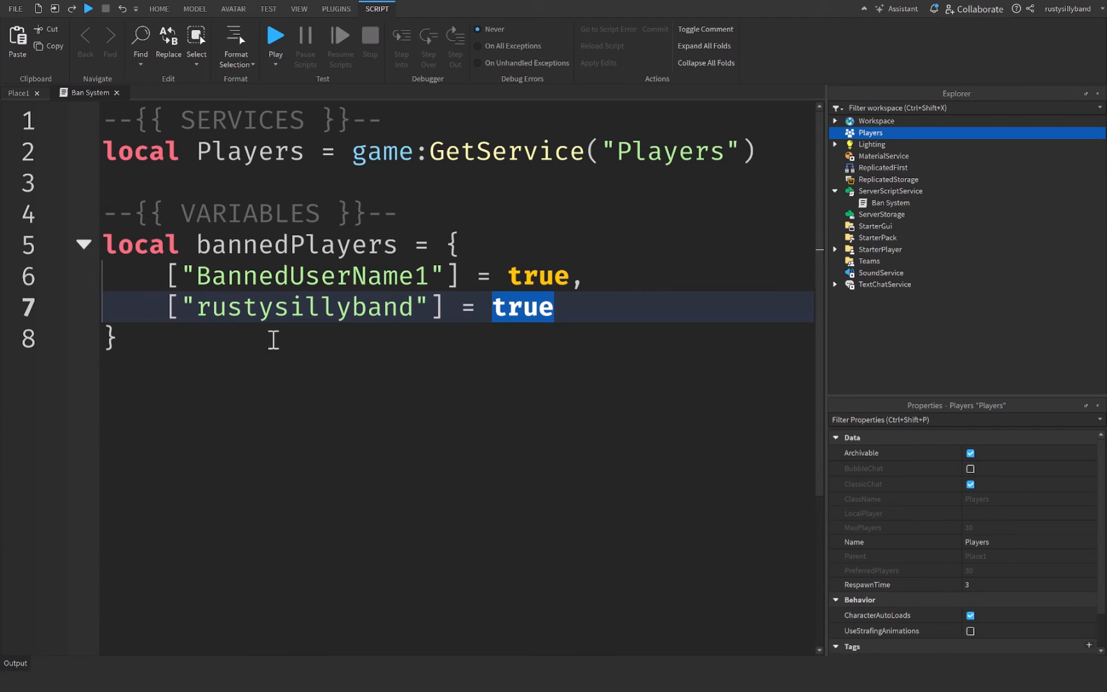
left_click(599, 338)
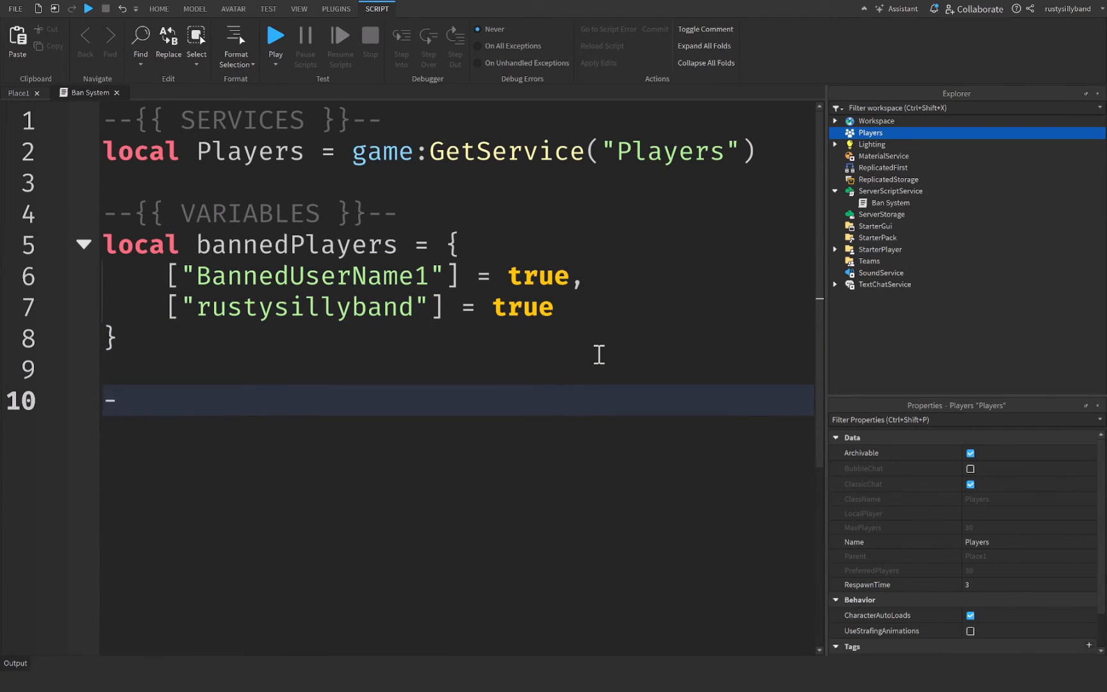
Write the --{{ FUNCTIONS }}-- header and a Players.PlayerAdded:Connect(function(player)) block.
type("--{{ F}}")
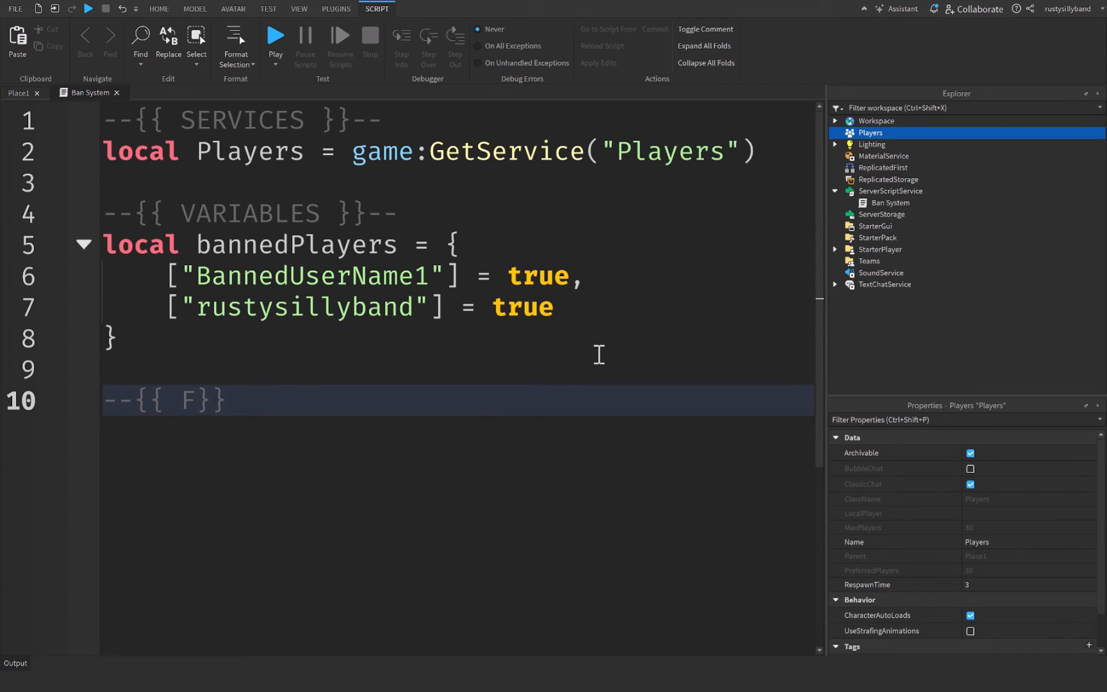
type("UNCTIONS }}--")
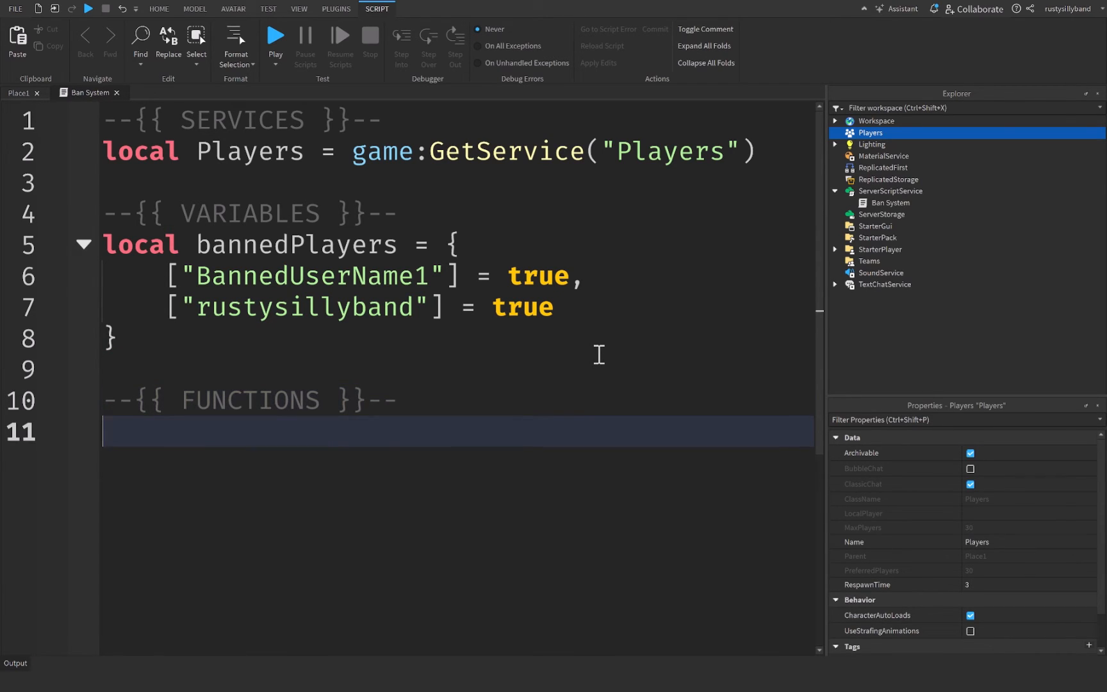
type("Players")
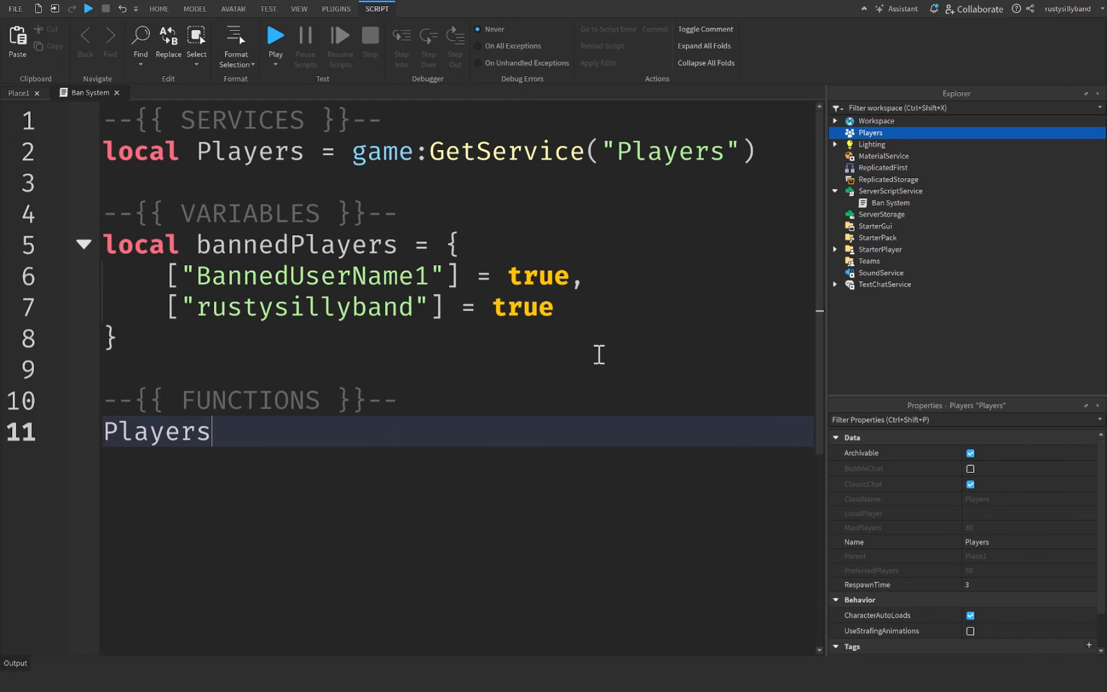
type(".PlayerAdded:Connect(function(player")
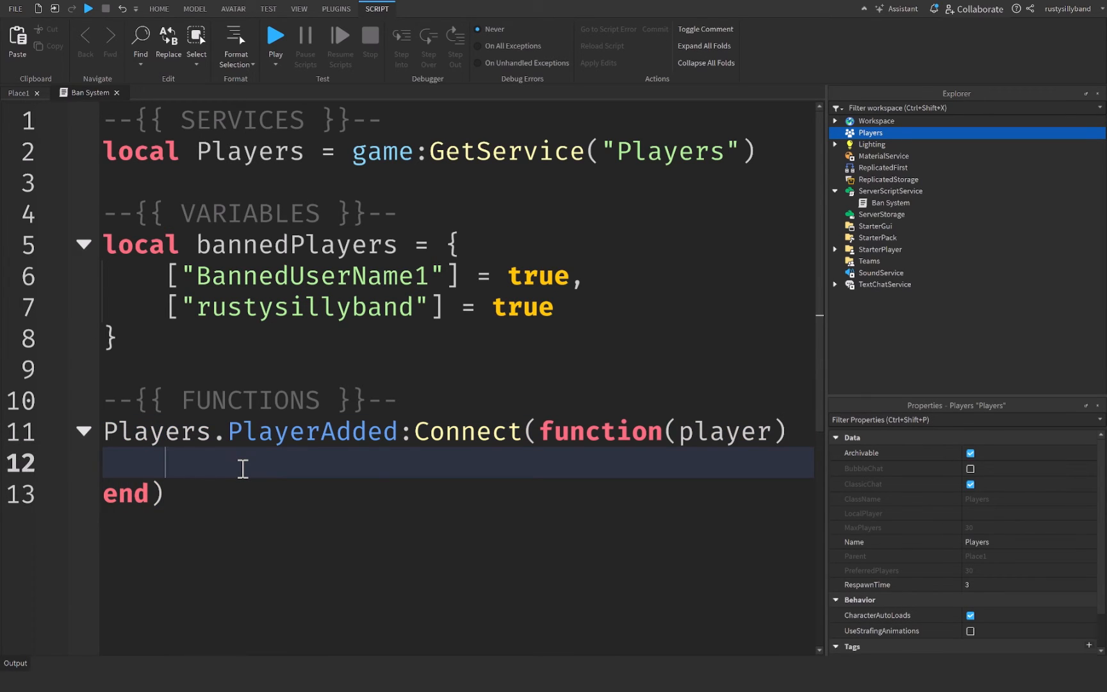
Add an if bannedPlayers[player.Name] then ... end check inside the PlayerAdded function.
type("if bannedPlayers")
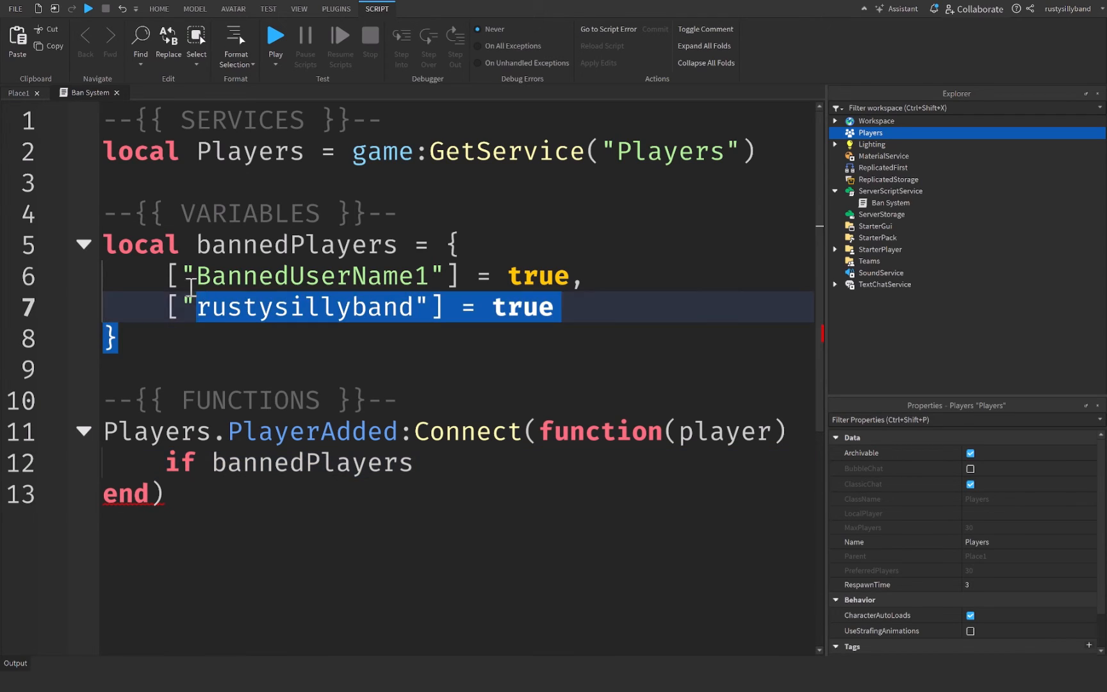
type("[]")
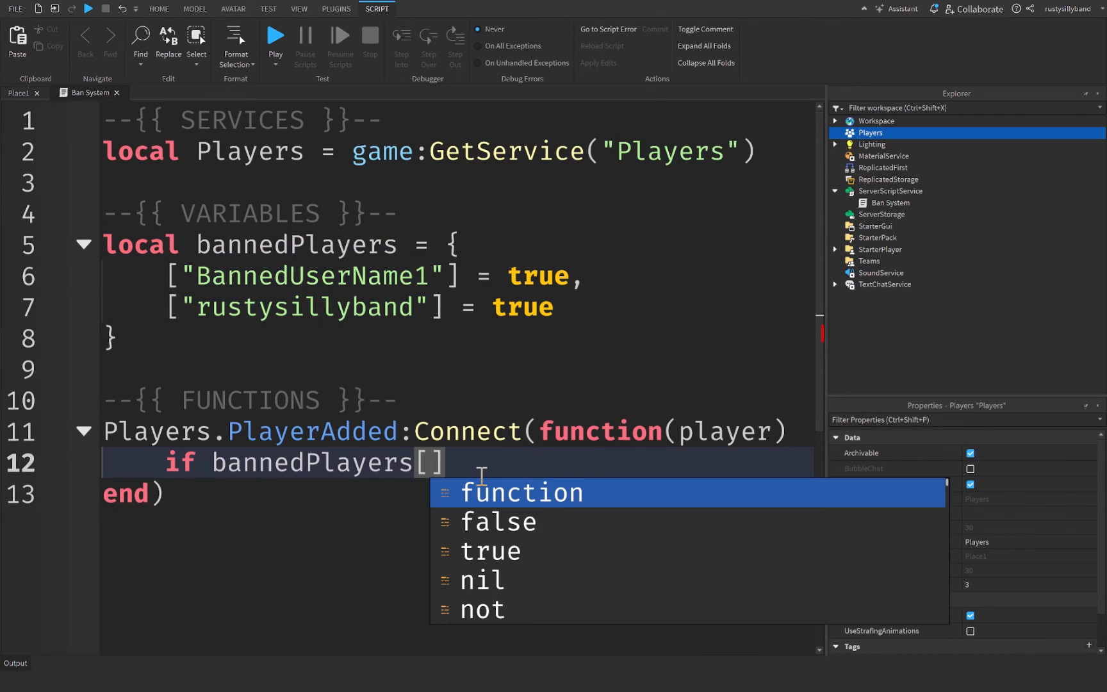
type("player.")
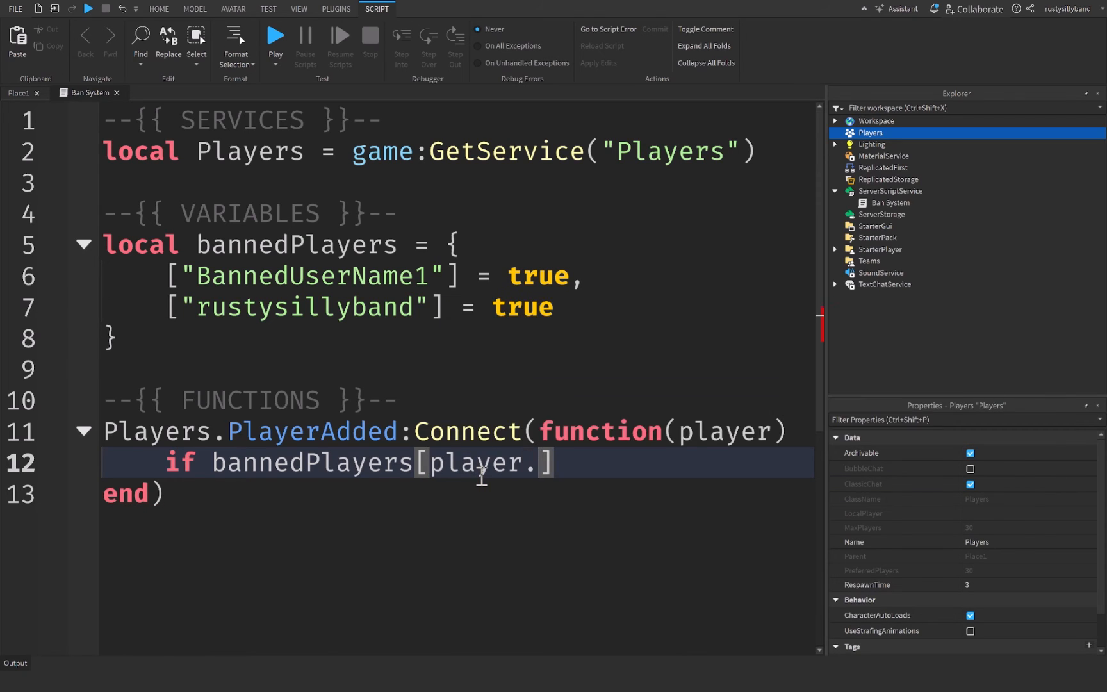
type("Name] then")
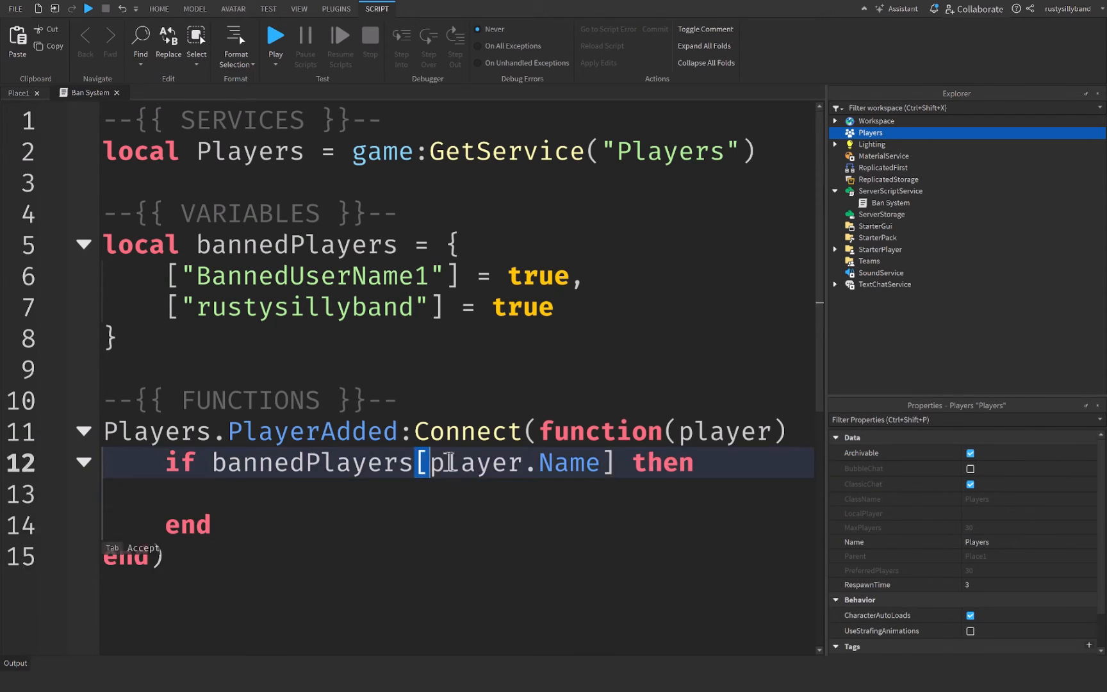
double_click(289, 463)
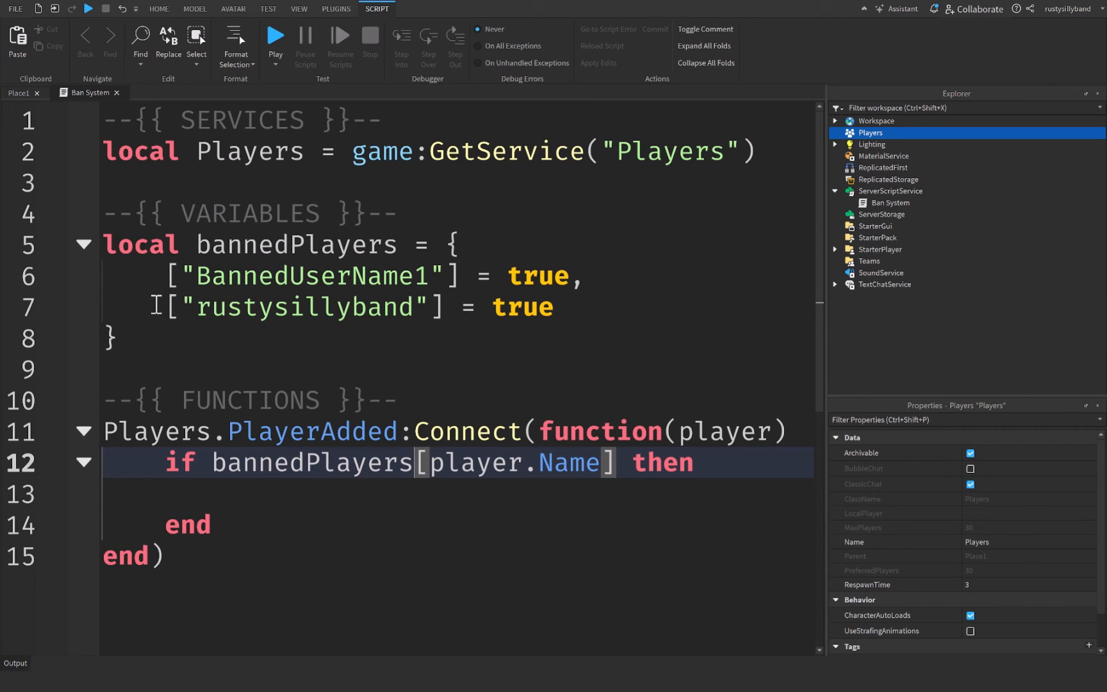
left_click(287, 307)
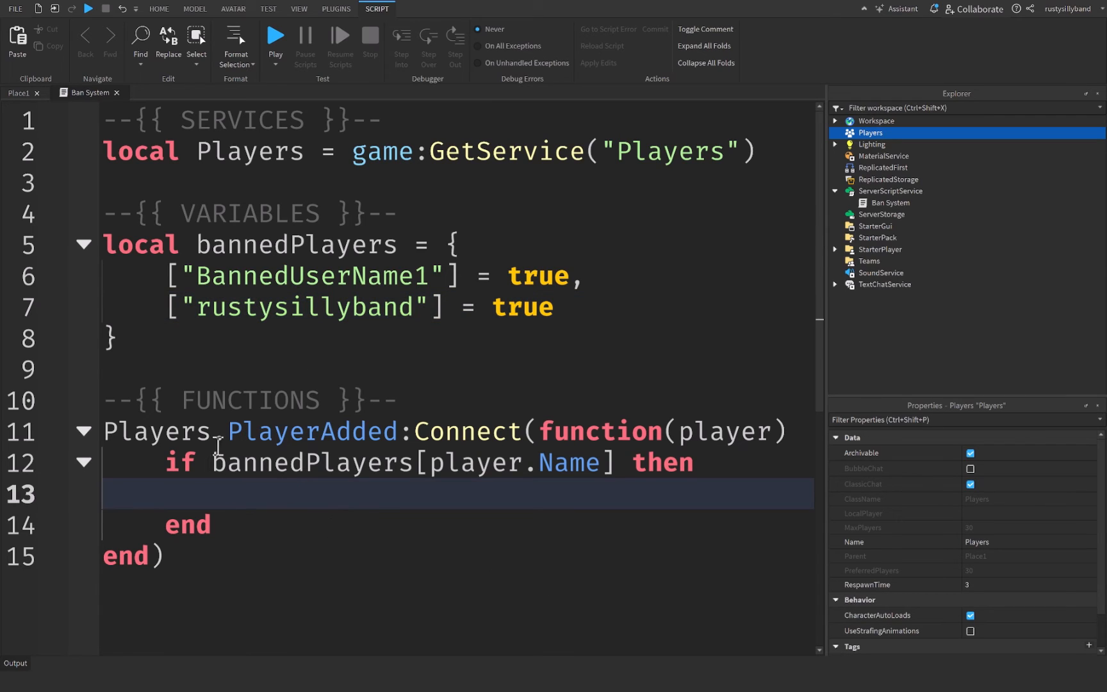
mouse_move(402, 565)
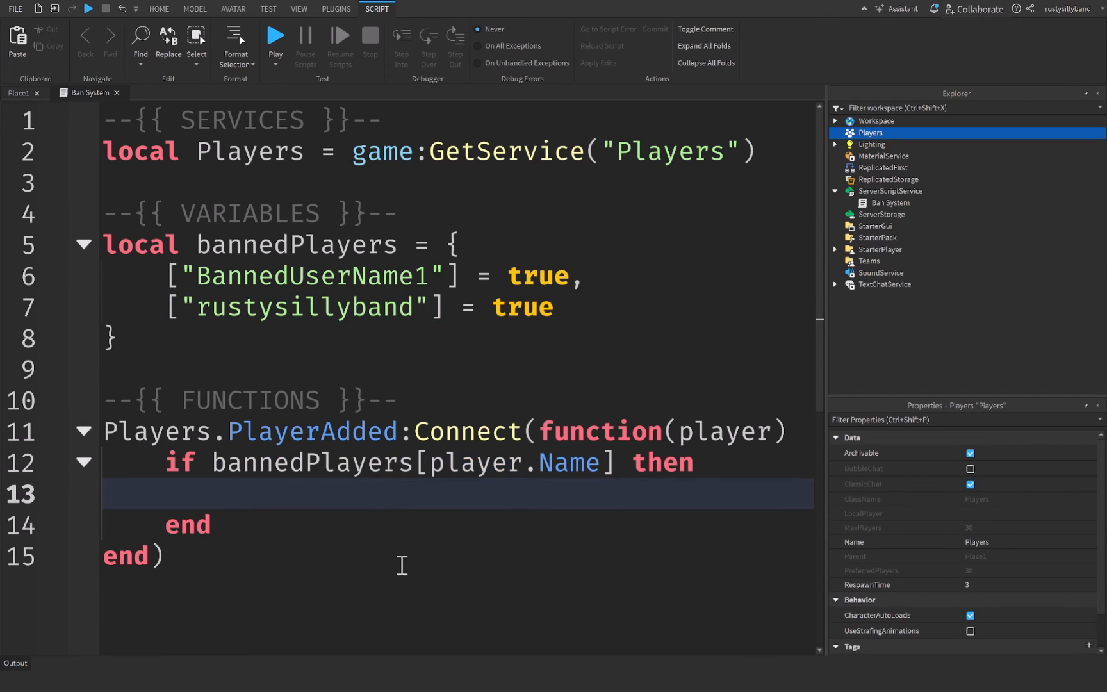
Kick the player with player:Kick("You are banned!!!!!") inside the if block and start a play test.
type("player:")
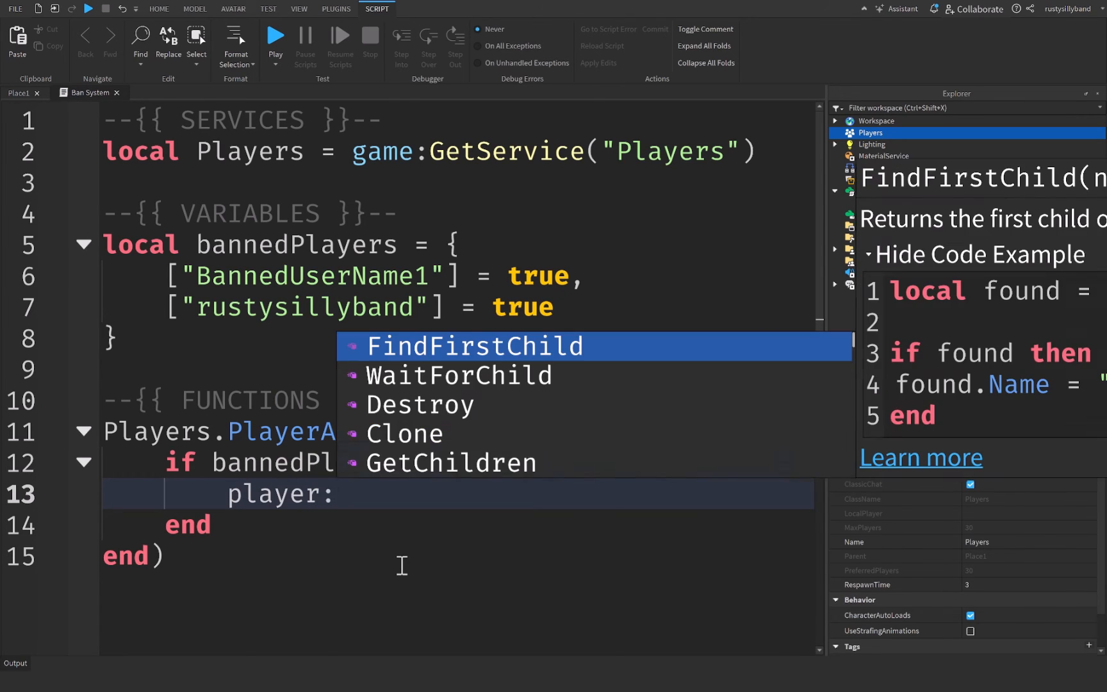
type(":Kick(\"\")")
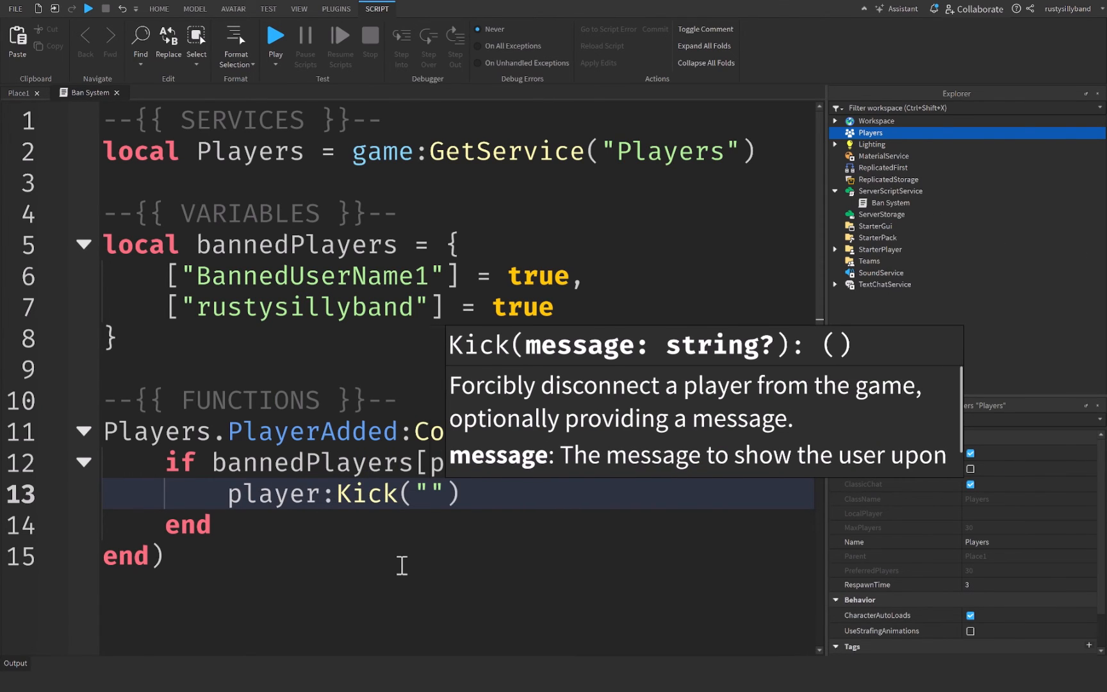
type("You are")
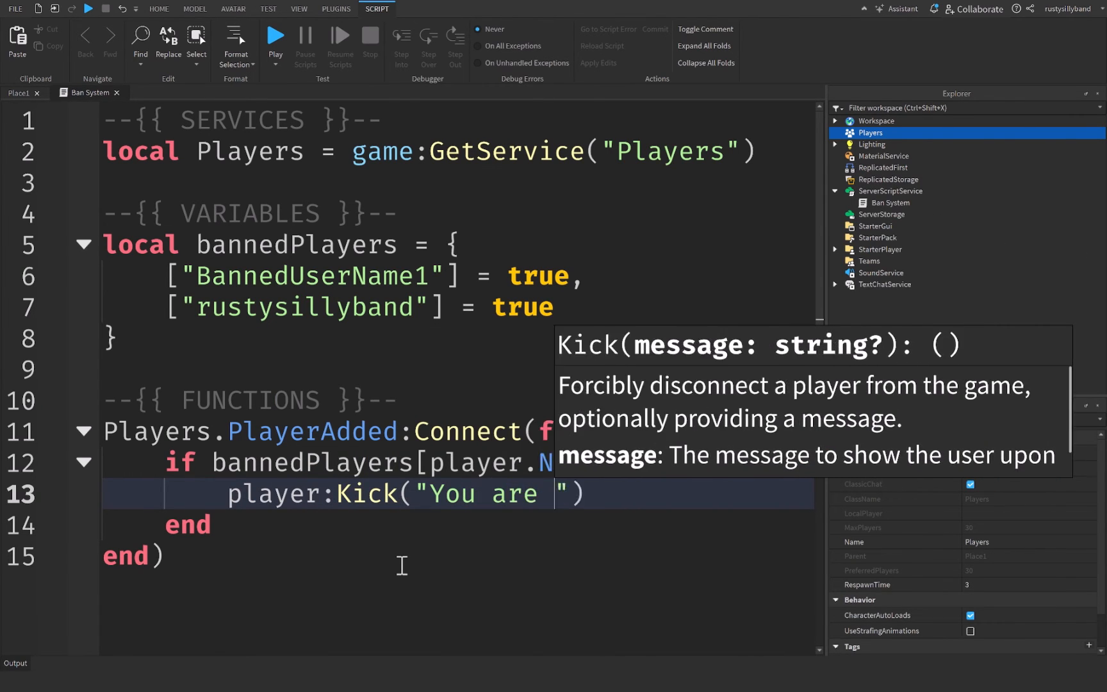
type("banned!!")
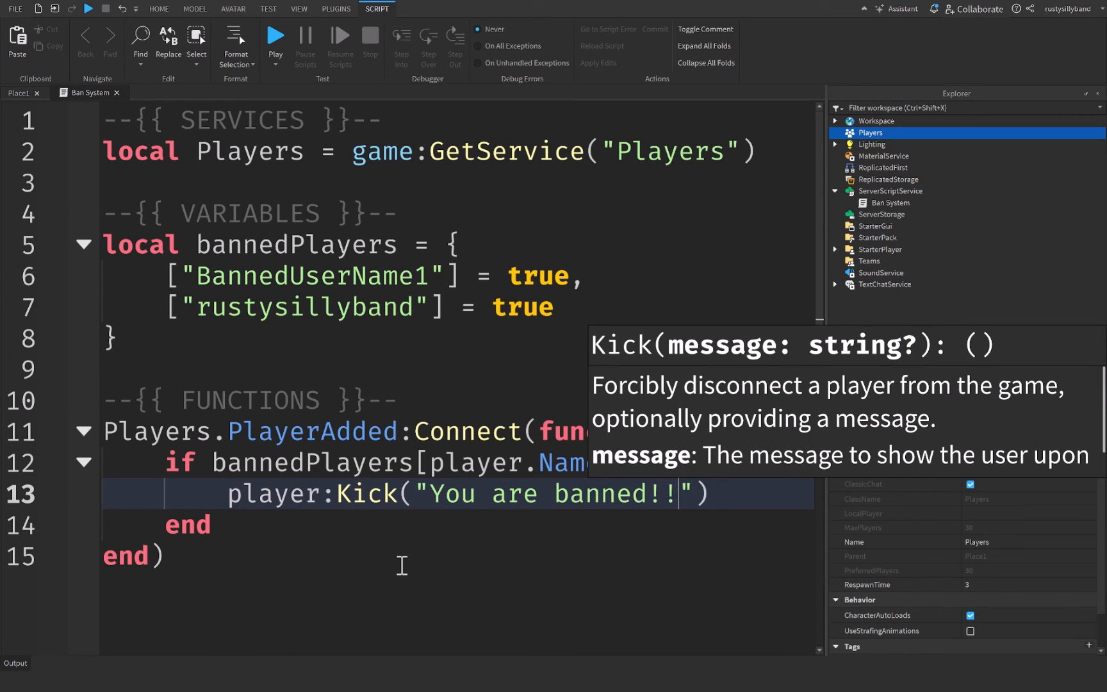
type("!!!")
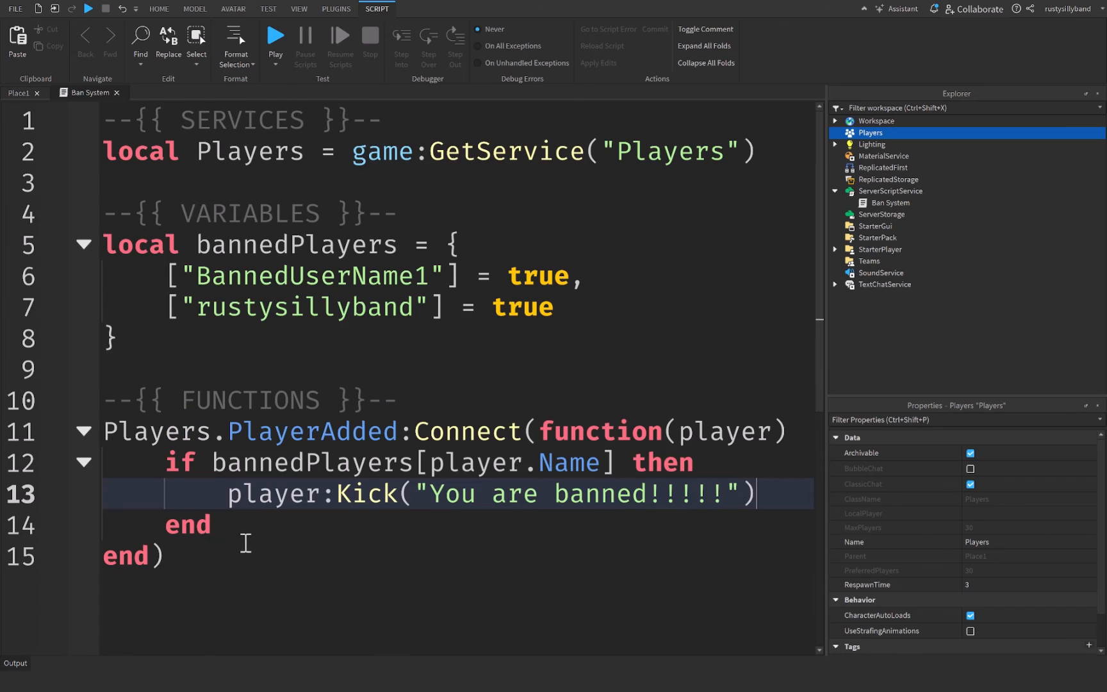
left_click(543, 368)
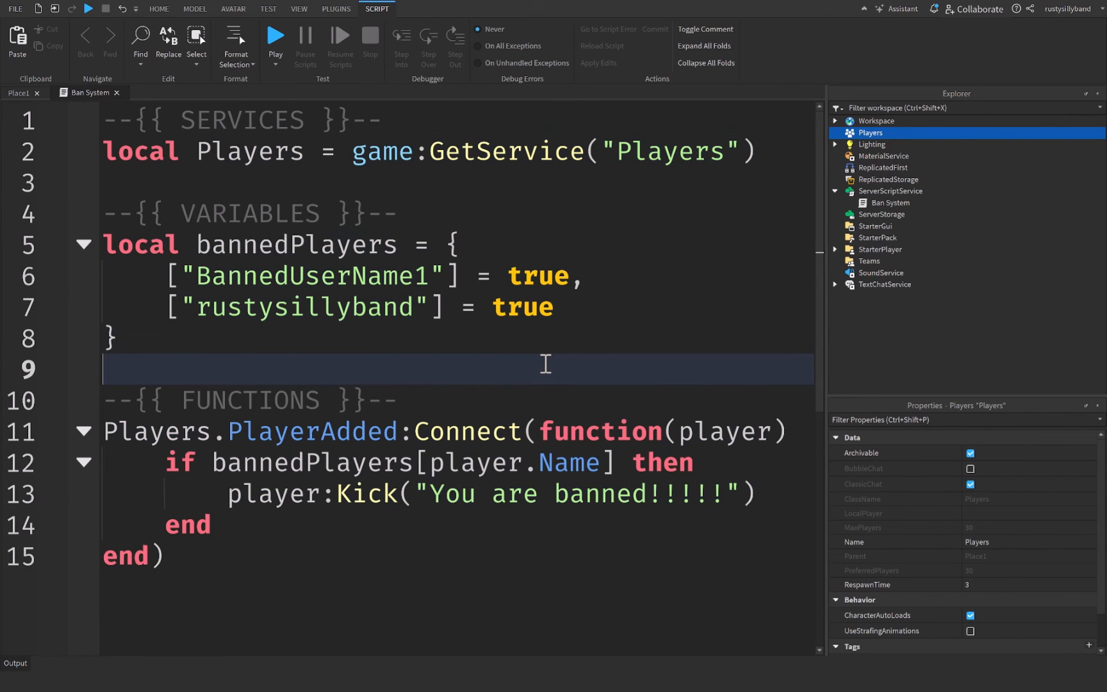
mouse_move(531, 362)
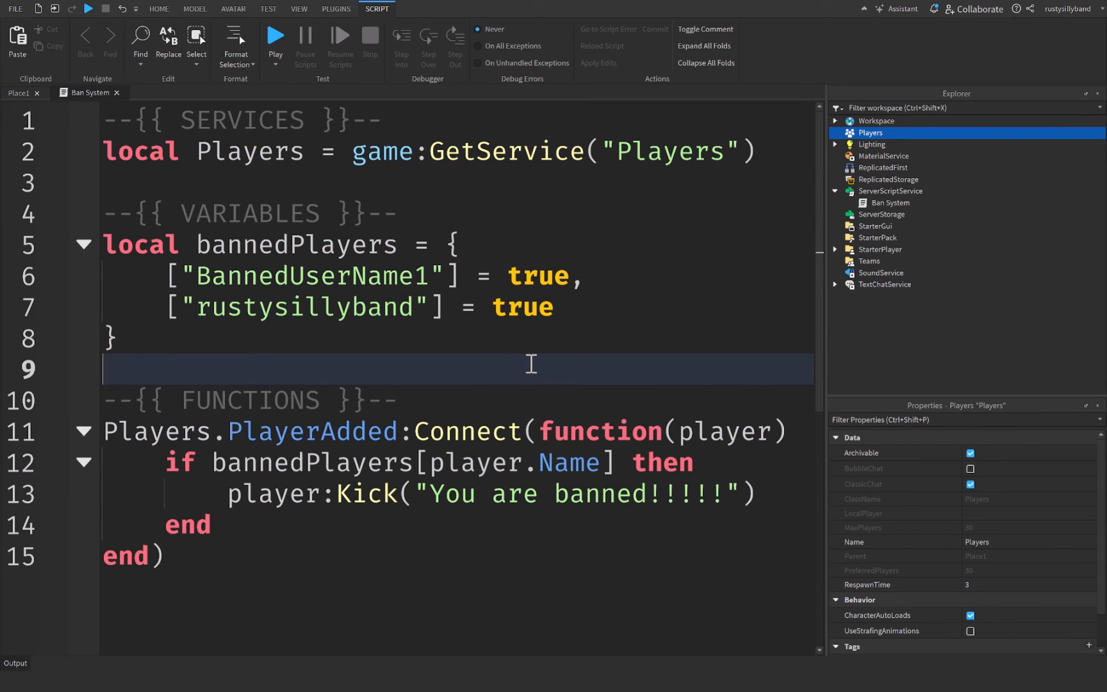
left_click(275, 33)
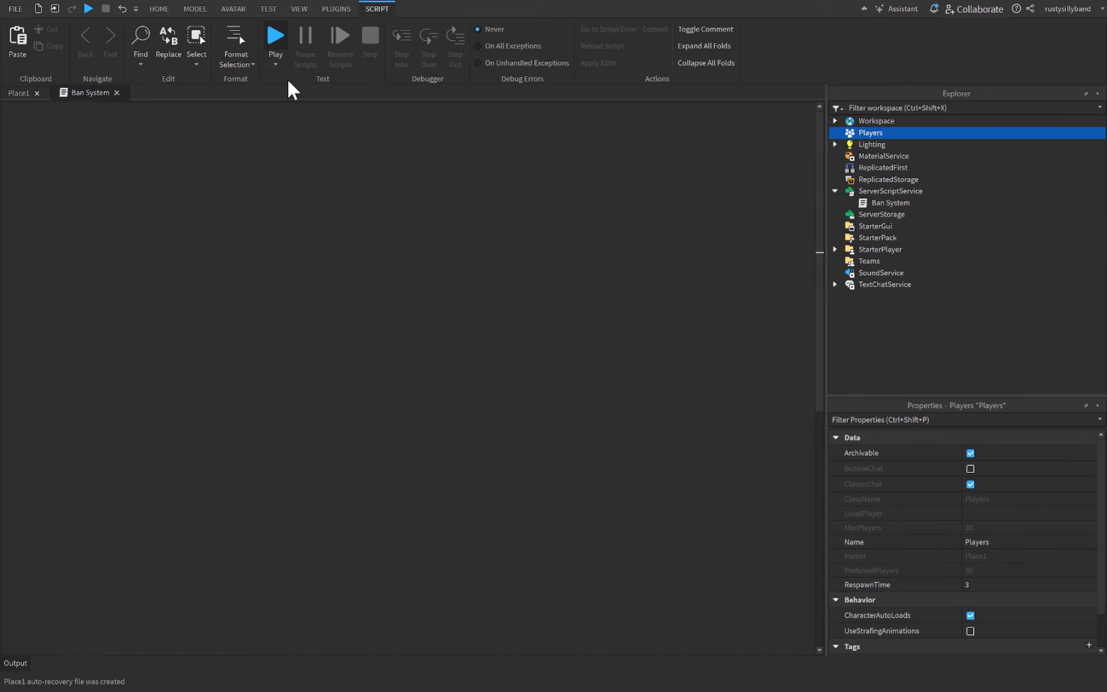
Confirm the kick message 'You are banned!!!!!' in Output and view the test from the server side.
left_click(274, 33)
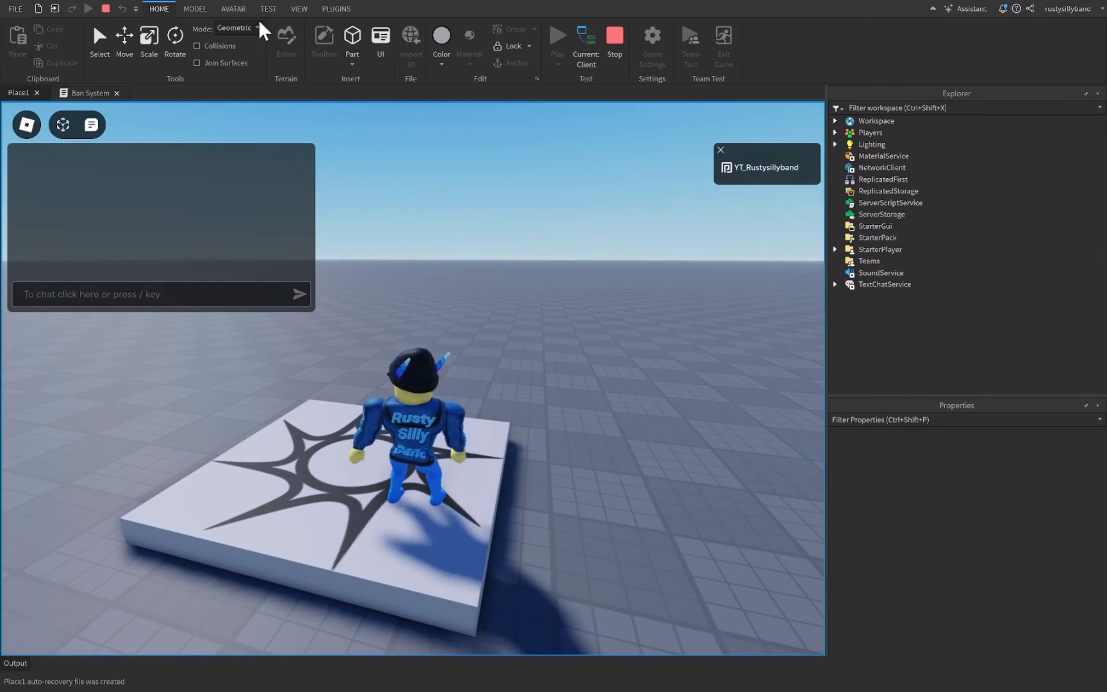
left_click(298, 9)
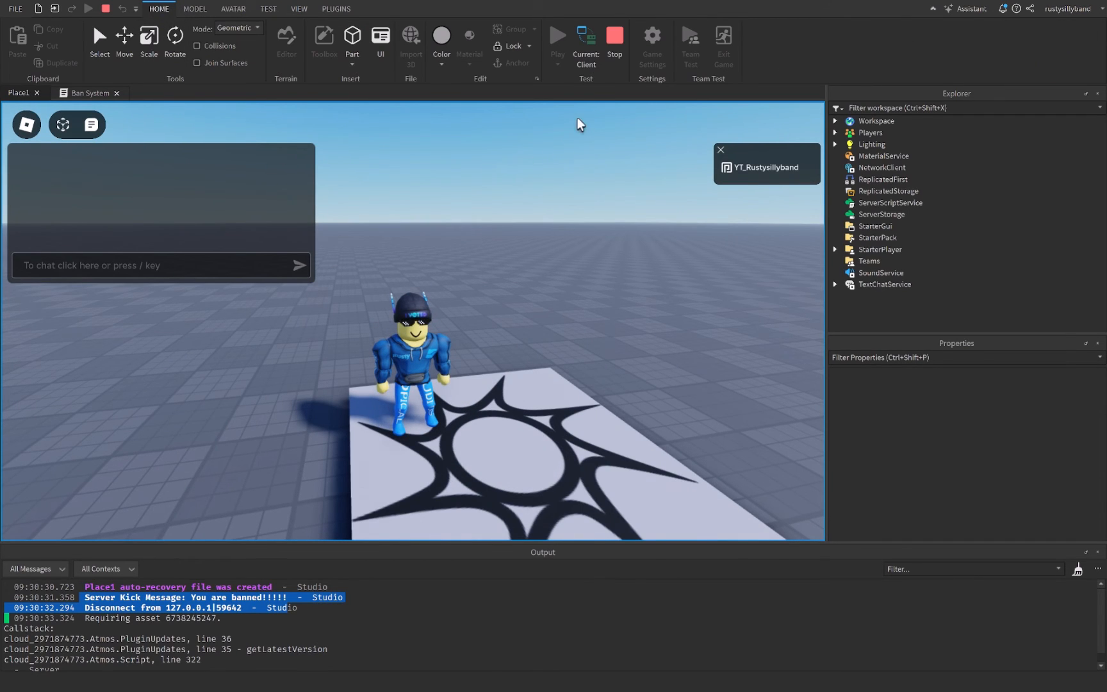
left_click(586, 42)
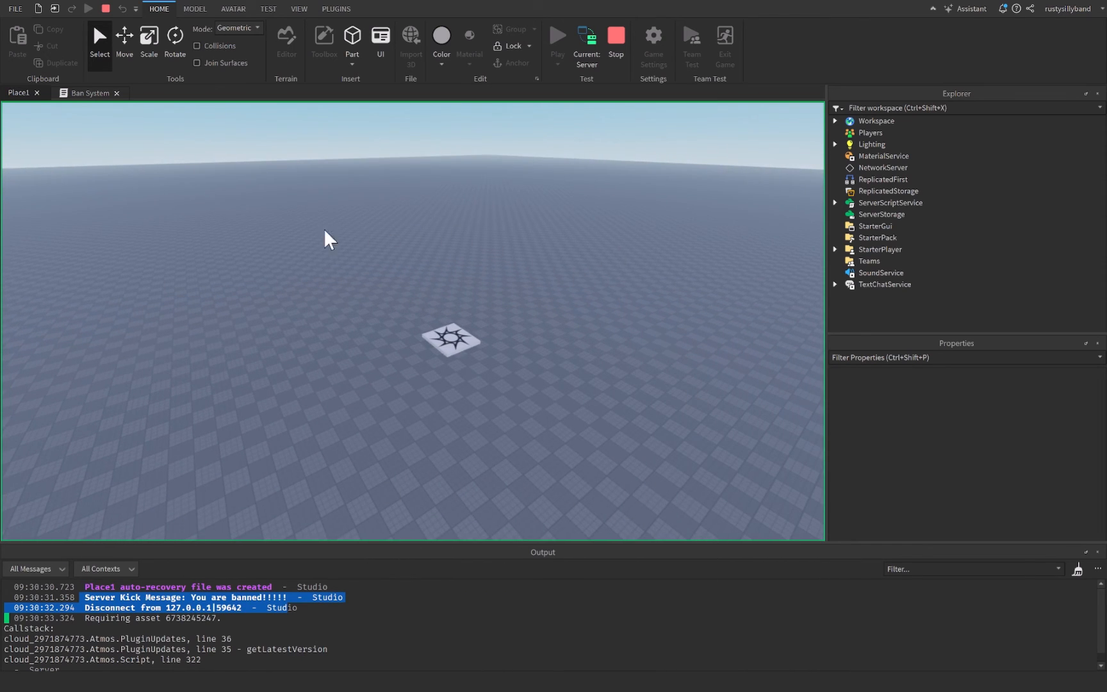
mouse_move(531, 173)
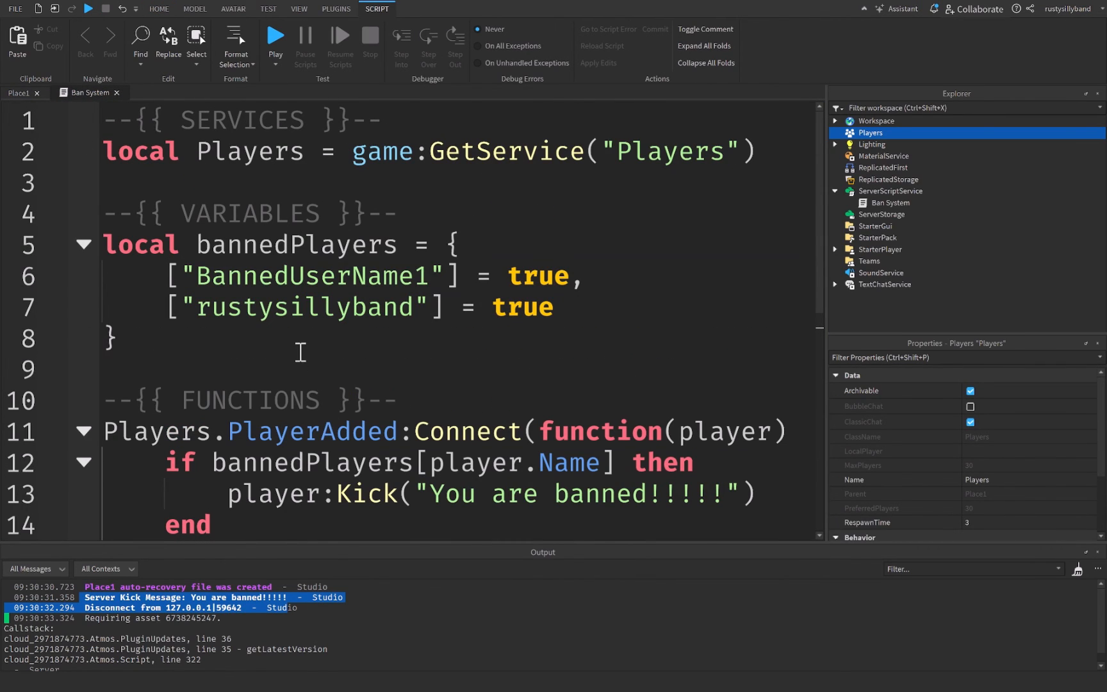
Delete the rustysillyband entry from bannedPlayers and play-test again without being kicked.
double_click(522, 307)
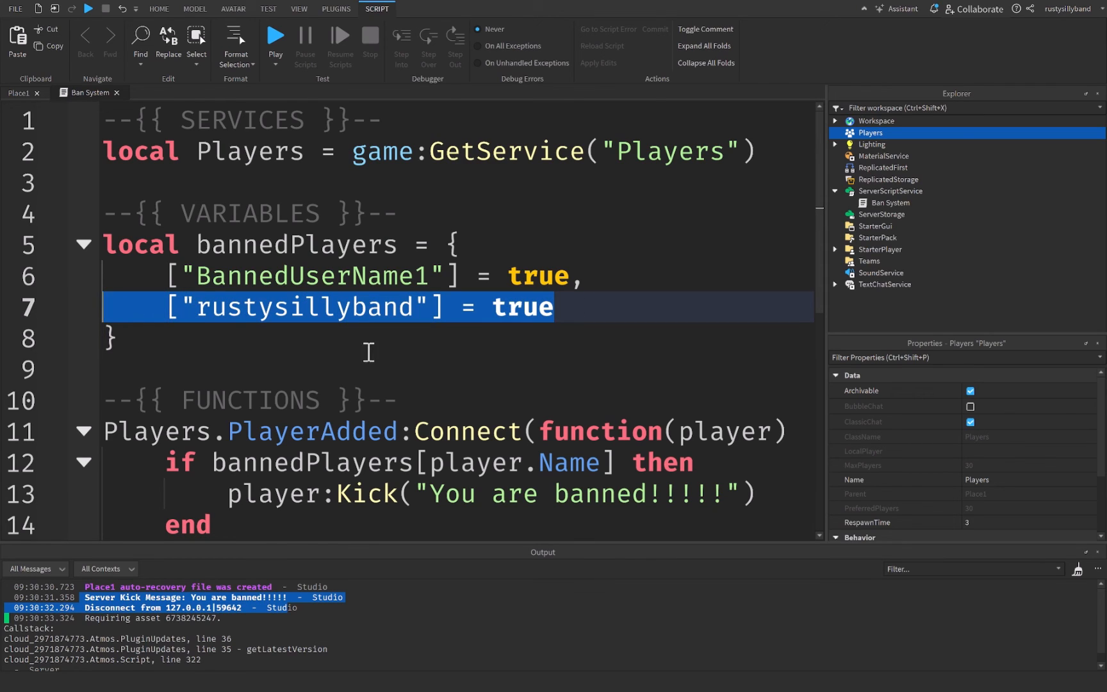
key("Delete")
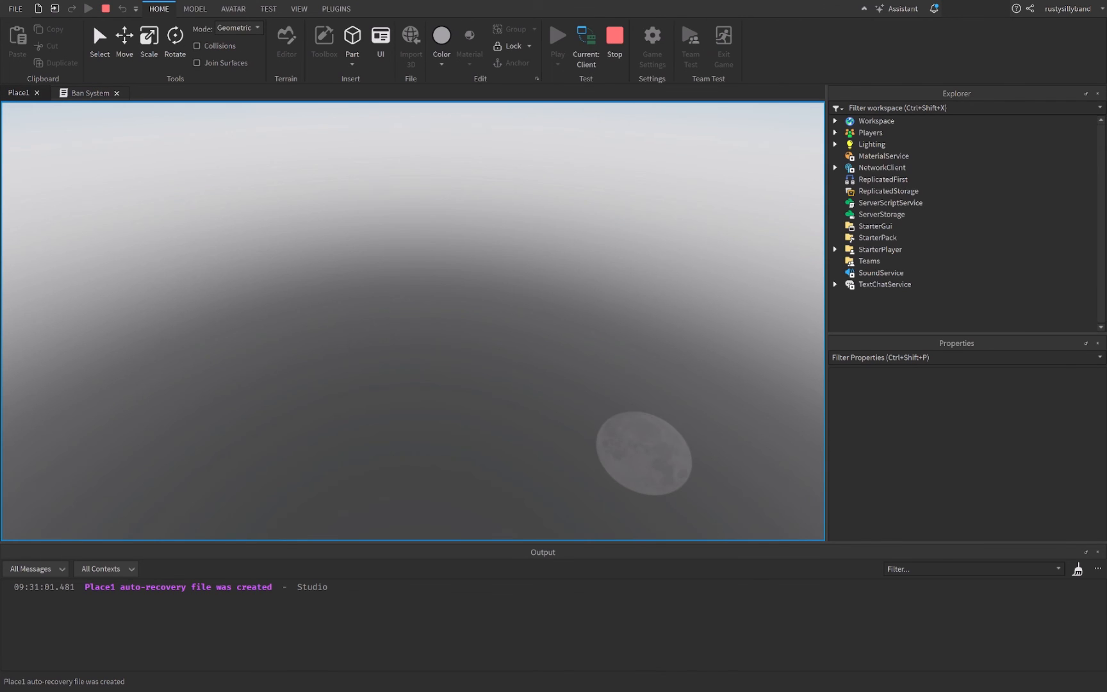
left_click(557, 45)
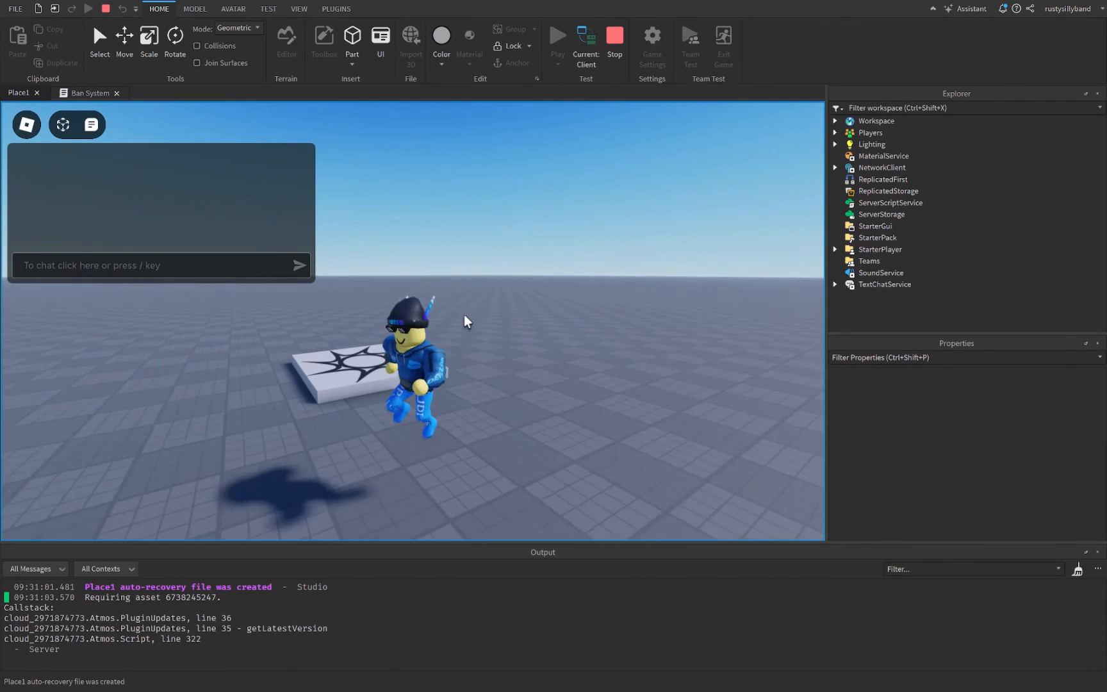